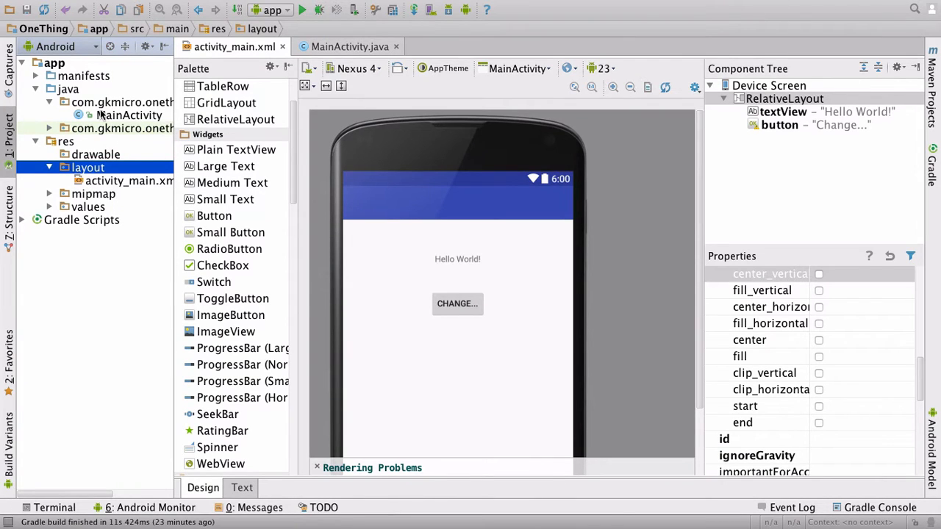
Select textView in the Component Tree to show the Hello World view's properties.
click(457, 259)
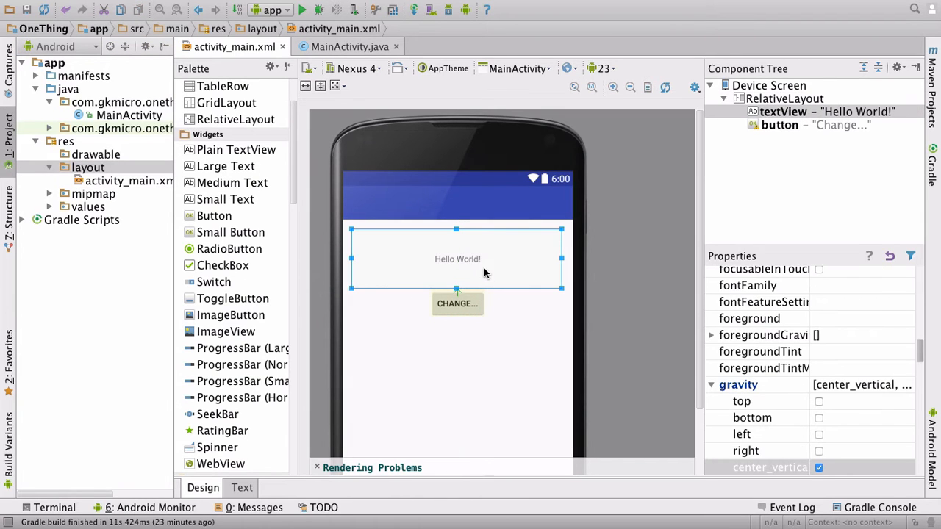
mouse_move(459, 247)
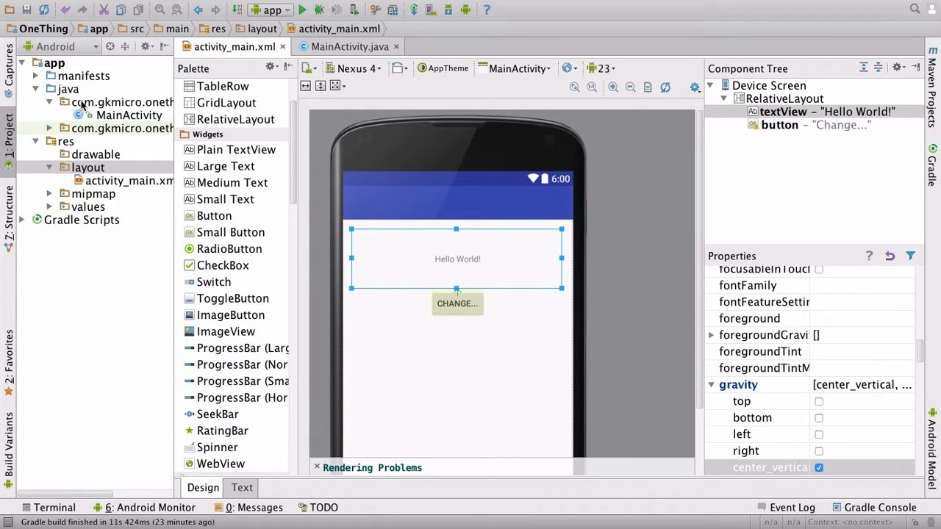
Open MainActivity.java from java/com.gkmicro.onething in the Project panel.
click(129, 115)
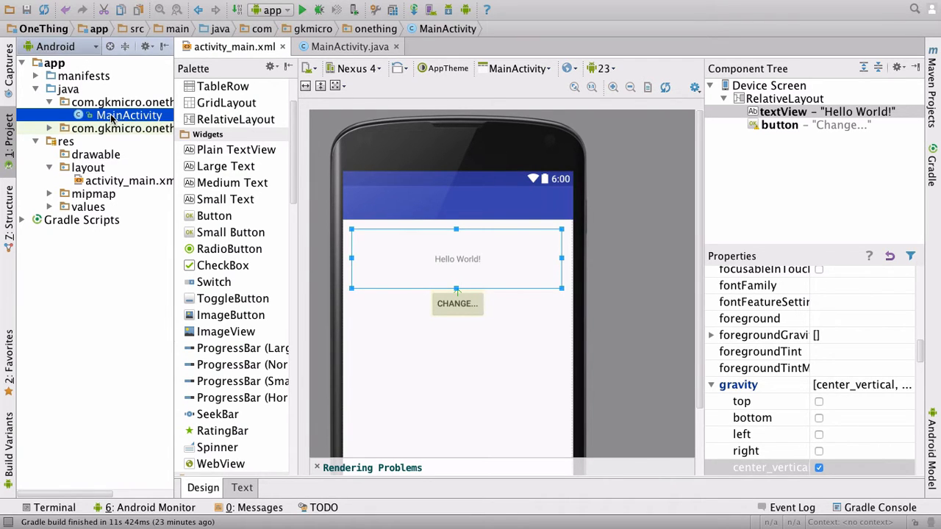
click(347, 45)
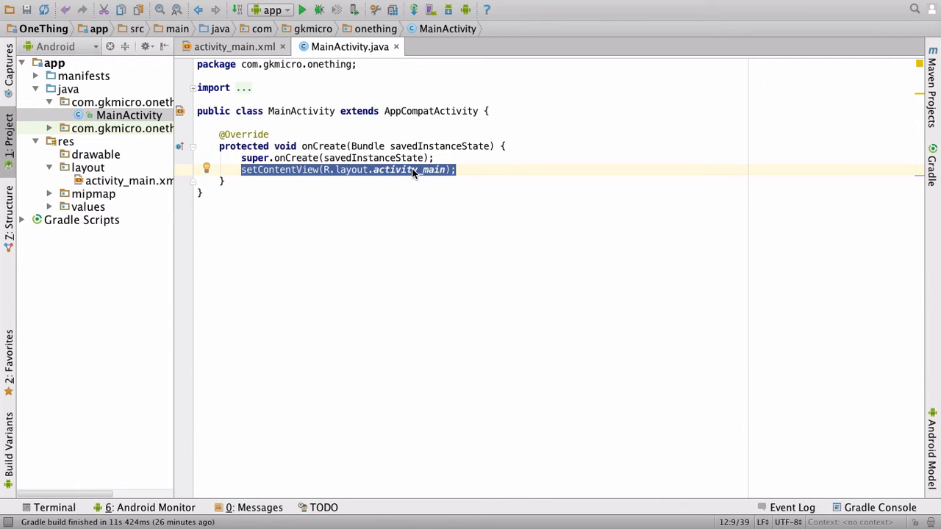
mouse_move(253, 54)
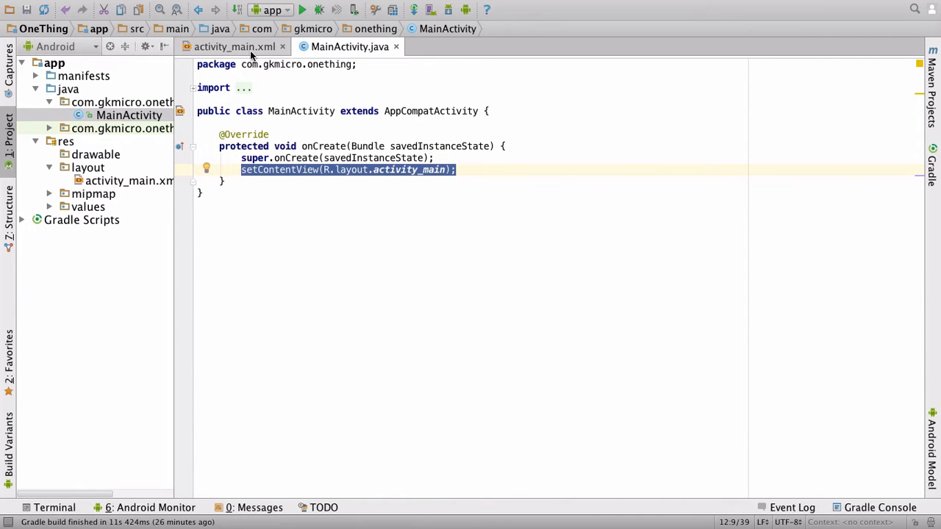
click(234, 46)
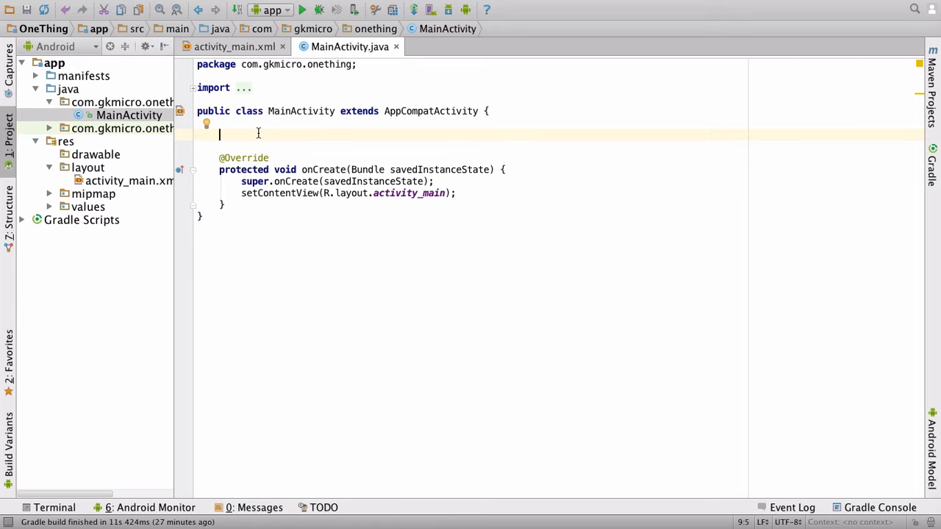
Declare fields TextView textView; and Button button; at the top of MainActivity.
text(TextView)
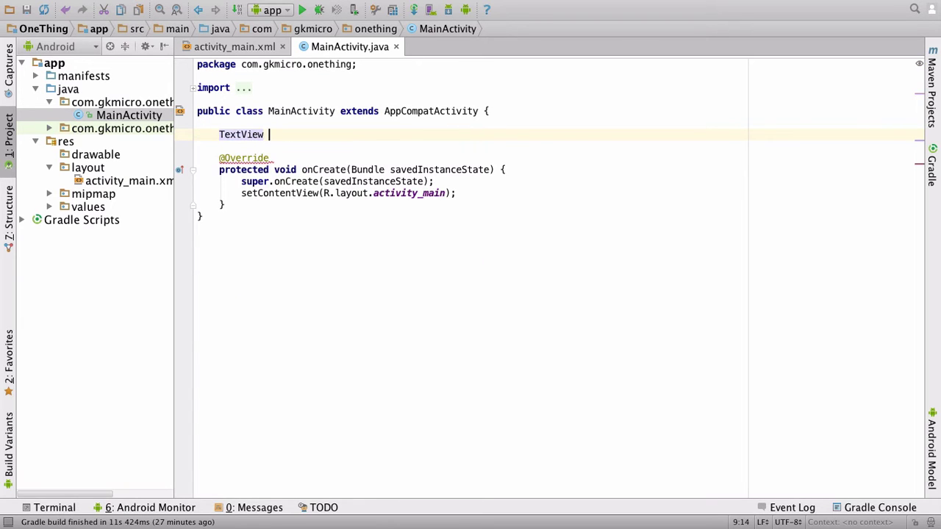
text(textView;)
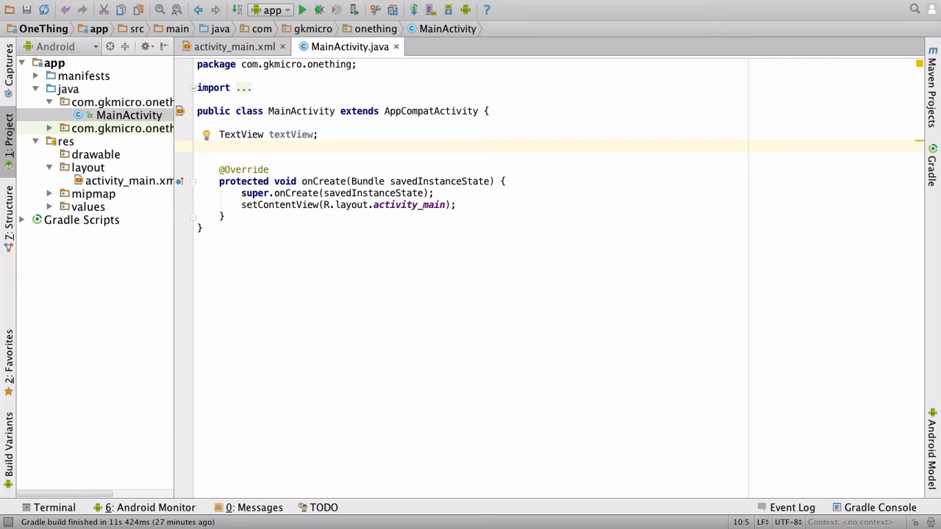
text(Button button)
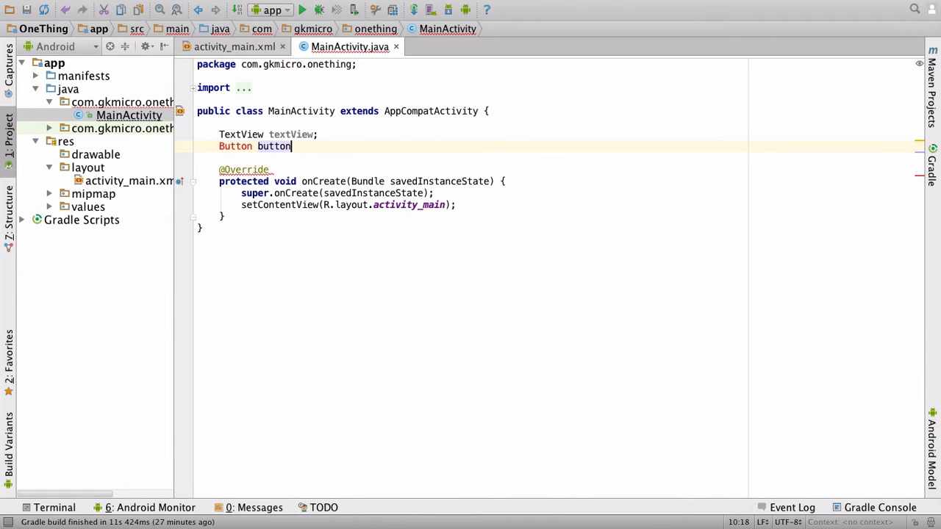
text(;)
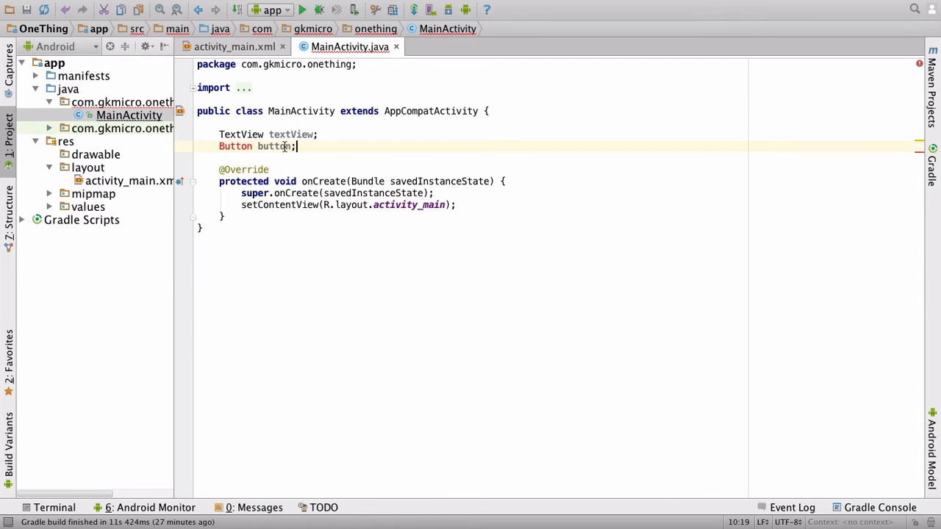
mouse_move(286, 147)
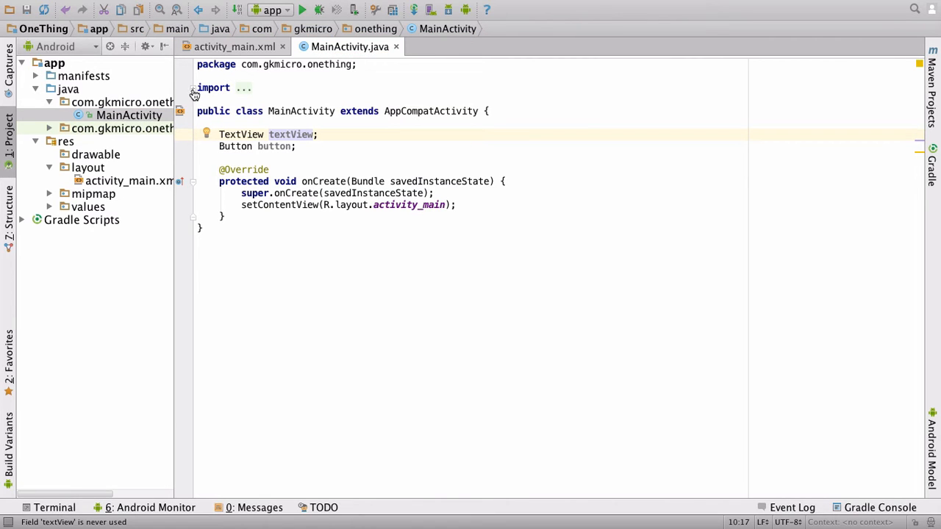
click(193, 88)
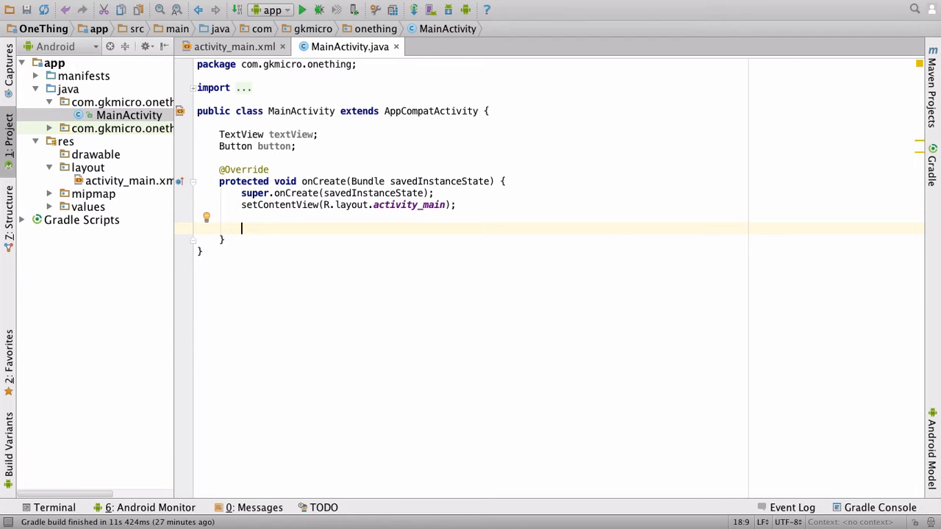
Write textView = (TextView) findViewById(R.id.textView) in onCreate, picking textView from completion.
text(textView = (TextView)
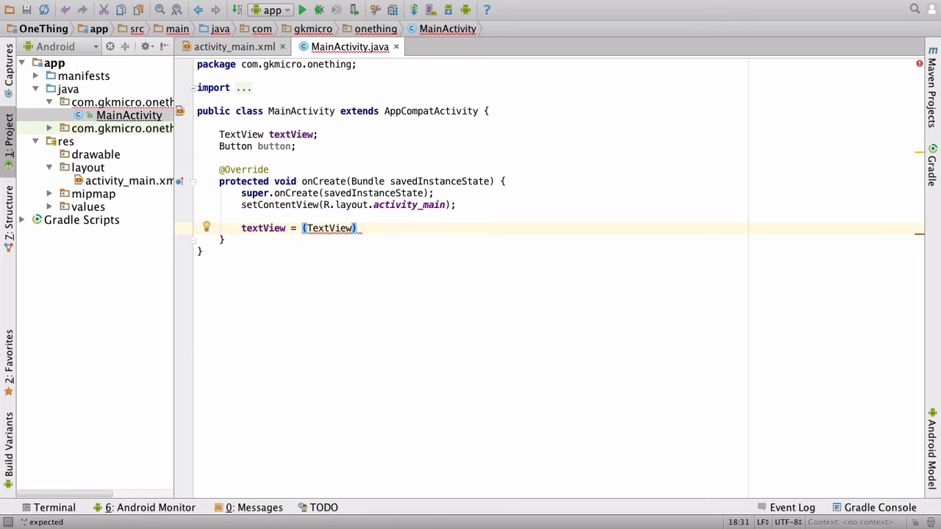
text(find)
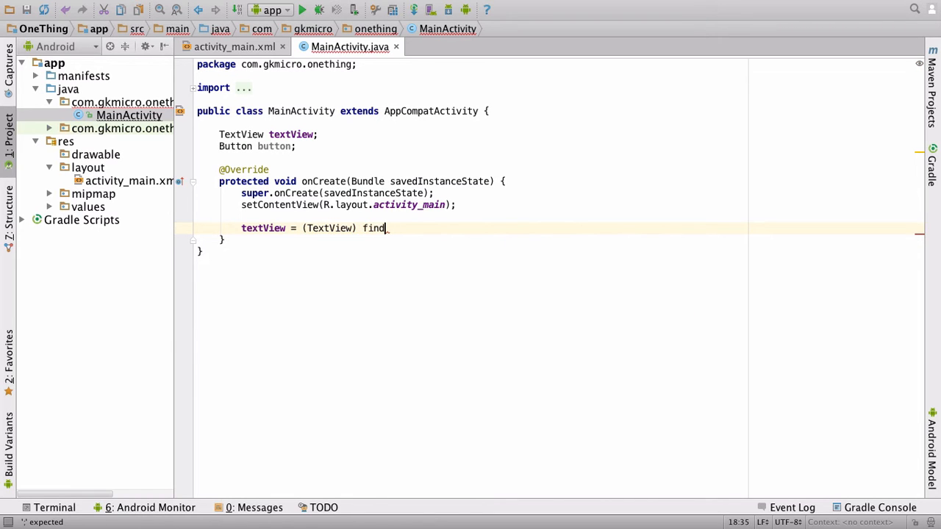
key(BackSpace)
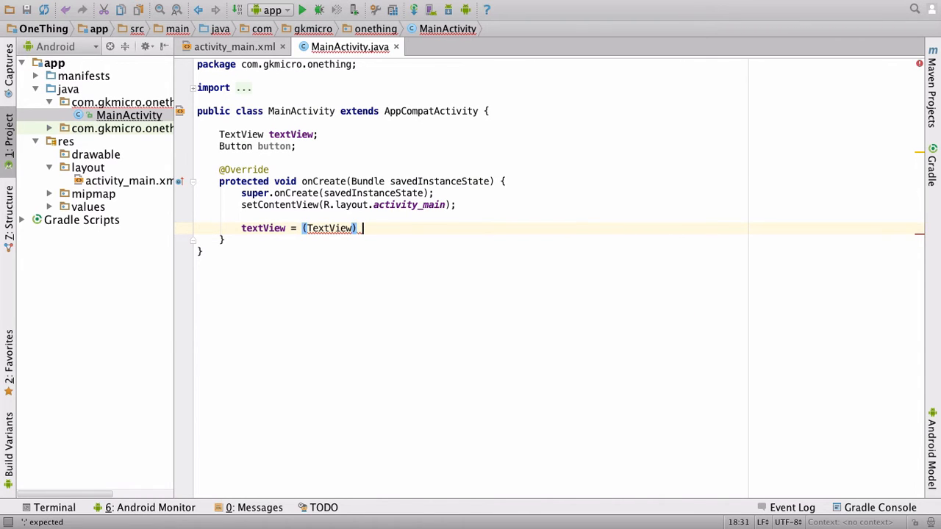
text(.findViewById()
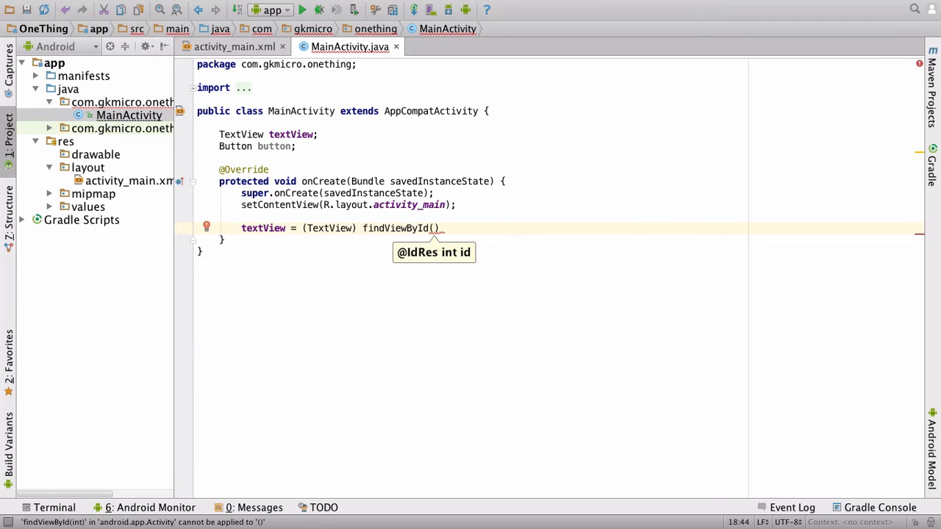
text(R.id)
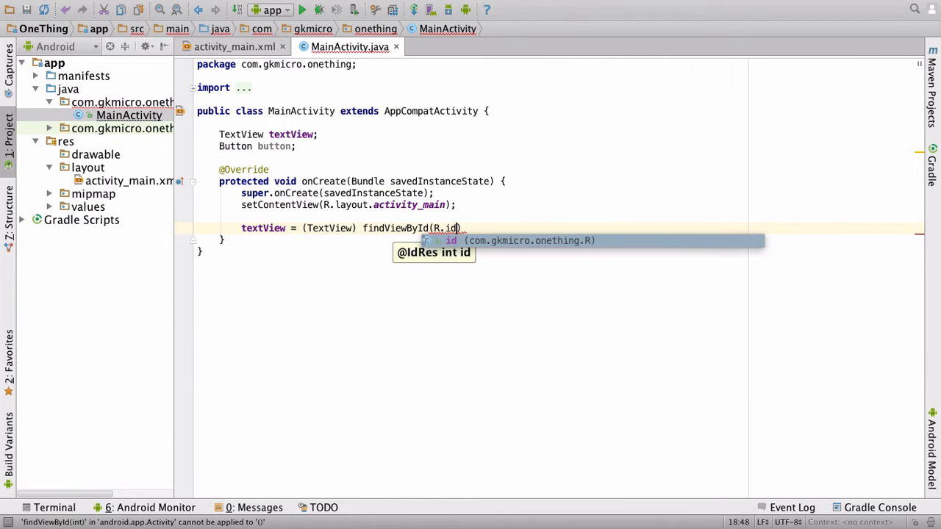
text(.)
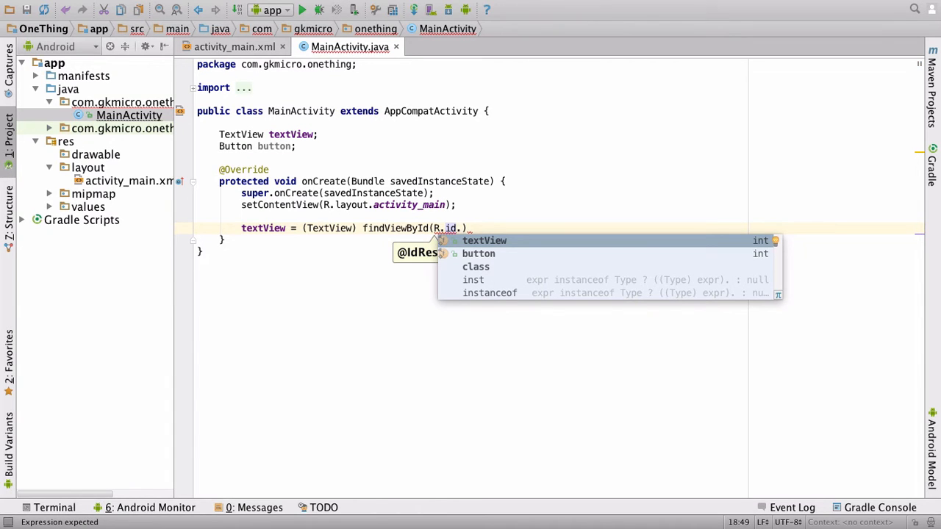
click(485, 241)
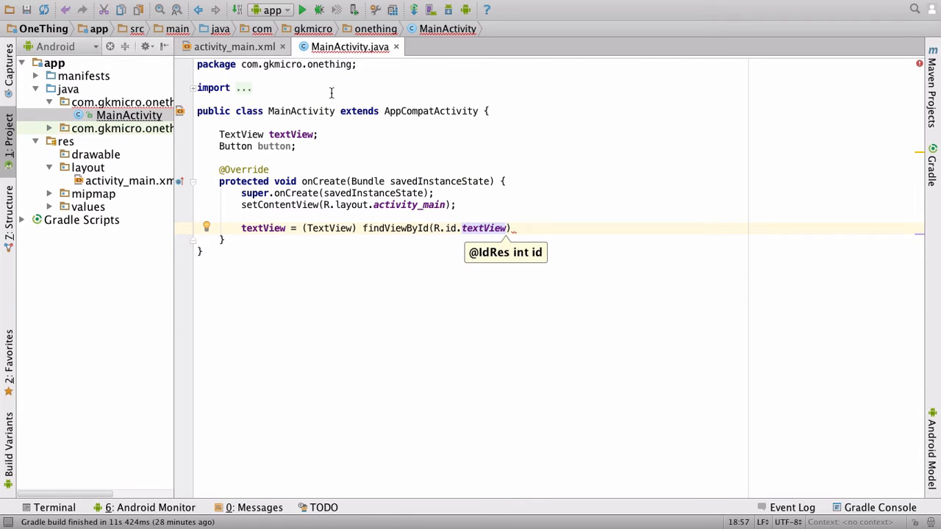
click(234, 46)
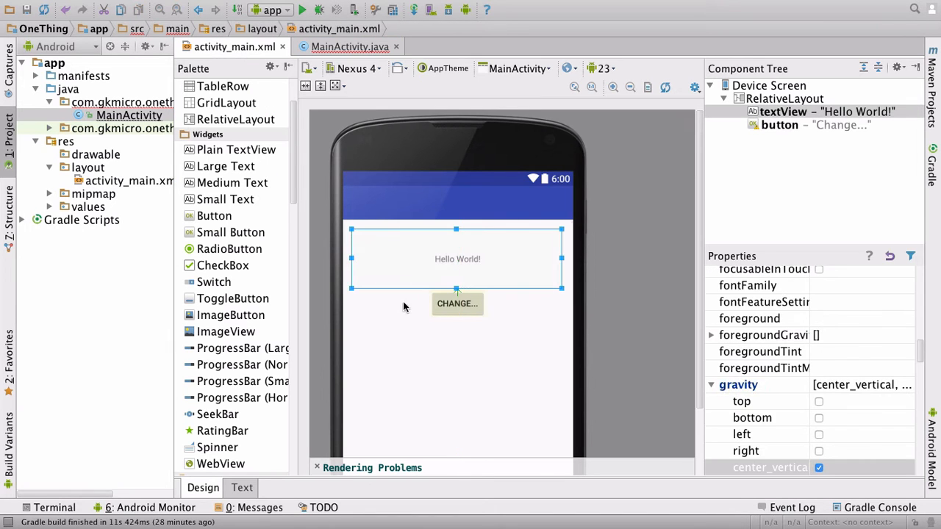
click(242, 488)
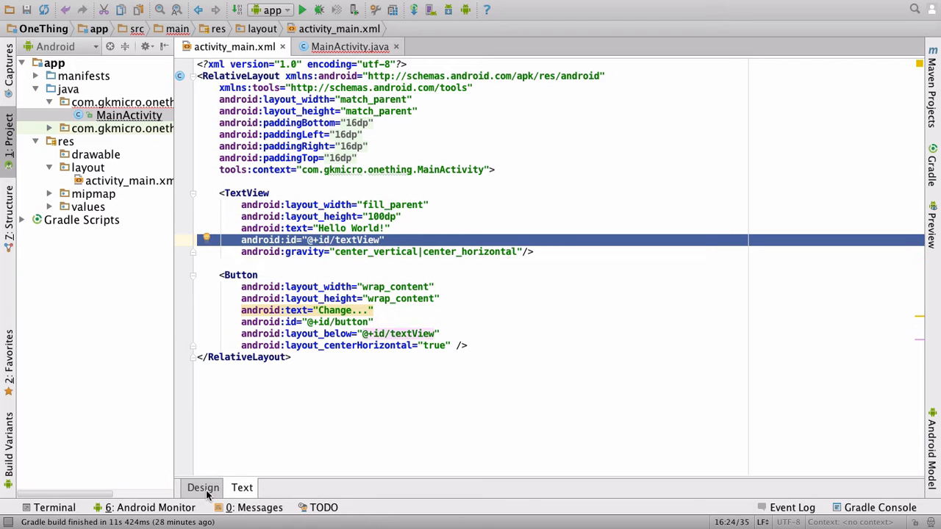
click(349, 46)
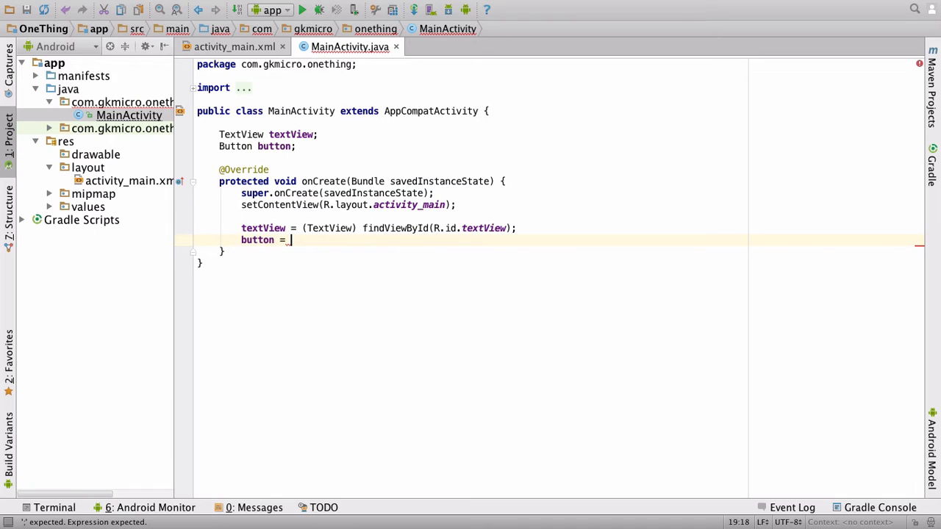
Write button = (Button) findViewById(R.id.button); below the textView line.
text((Button)
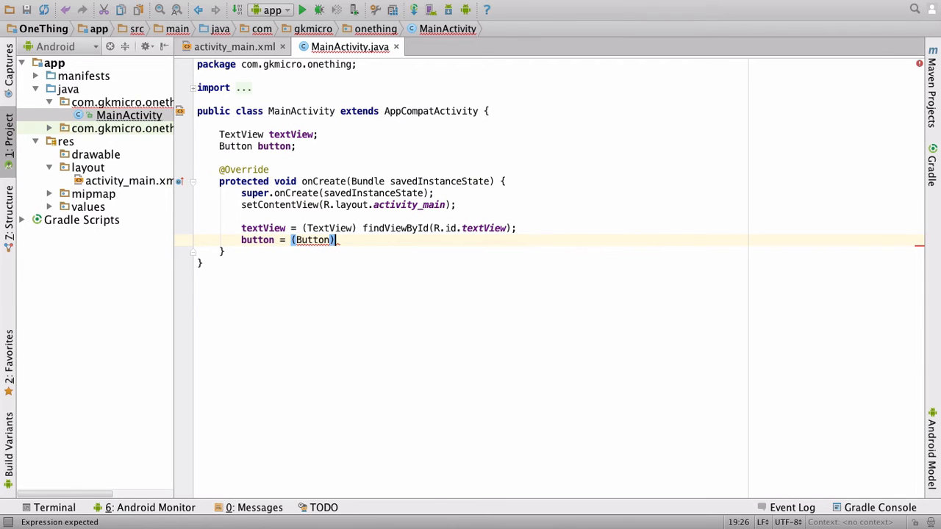
text(fi)
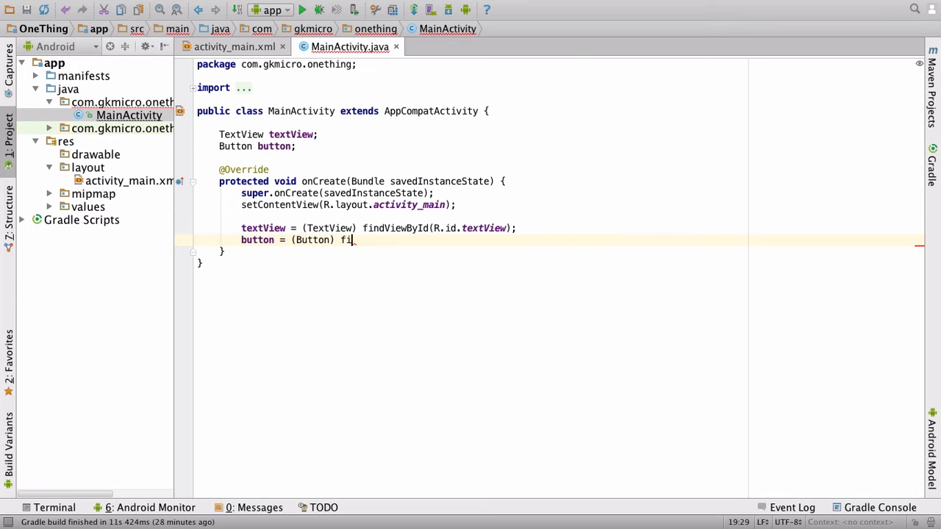
text(ndViewById()
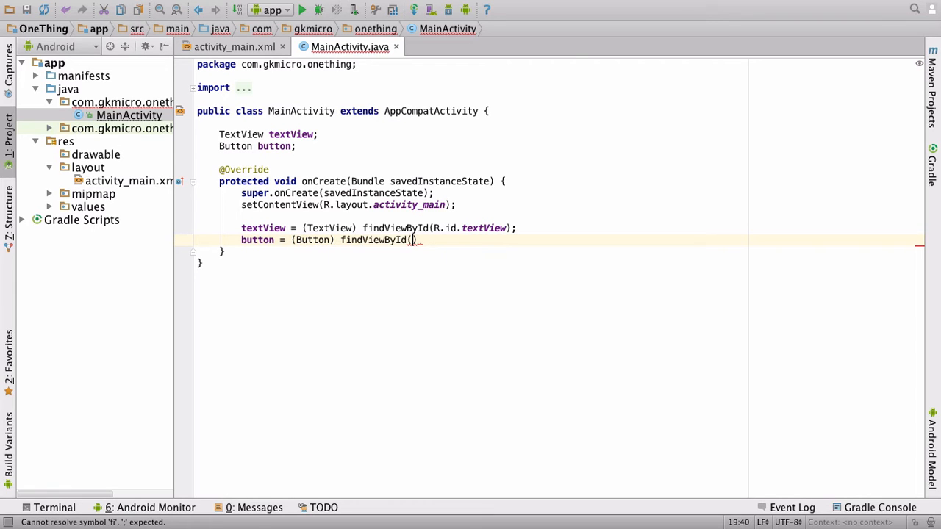
text(R.id.button)
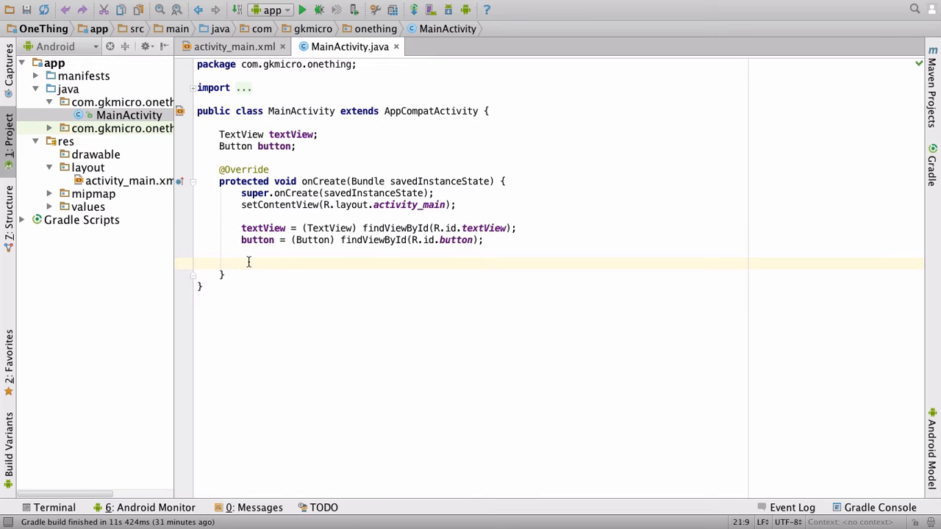
Write SharedPreferences sharedPref = getPreferences(Context.MODE_PRIVATE); in onCreate.
text(S)
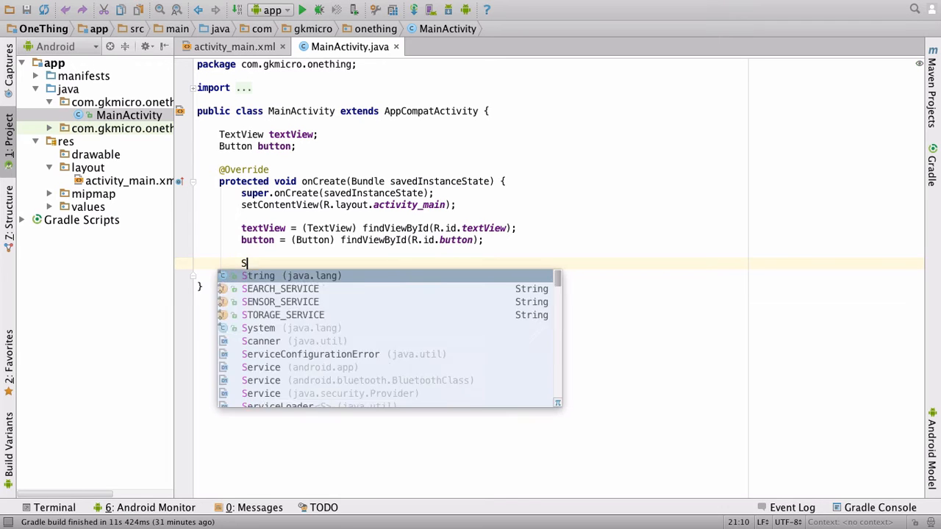
text(haredPreferences)
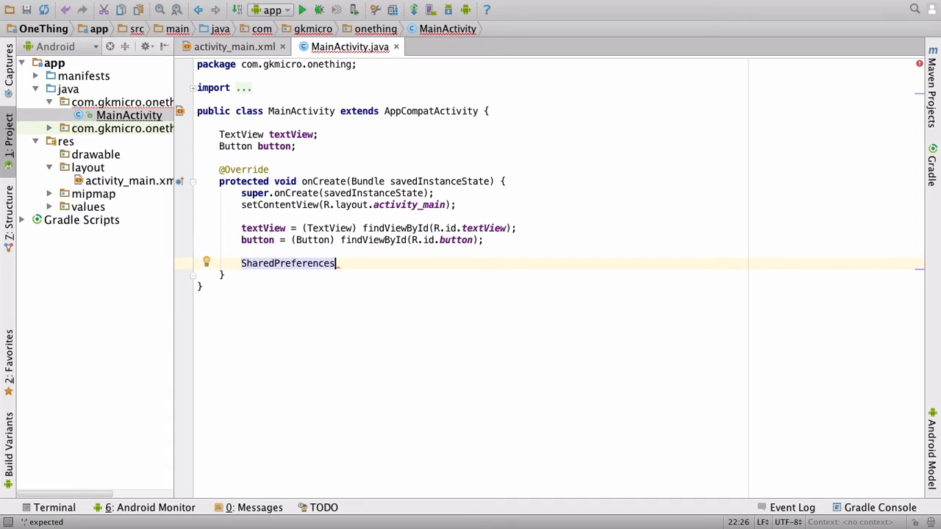
text(_shared)
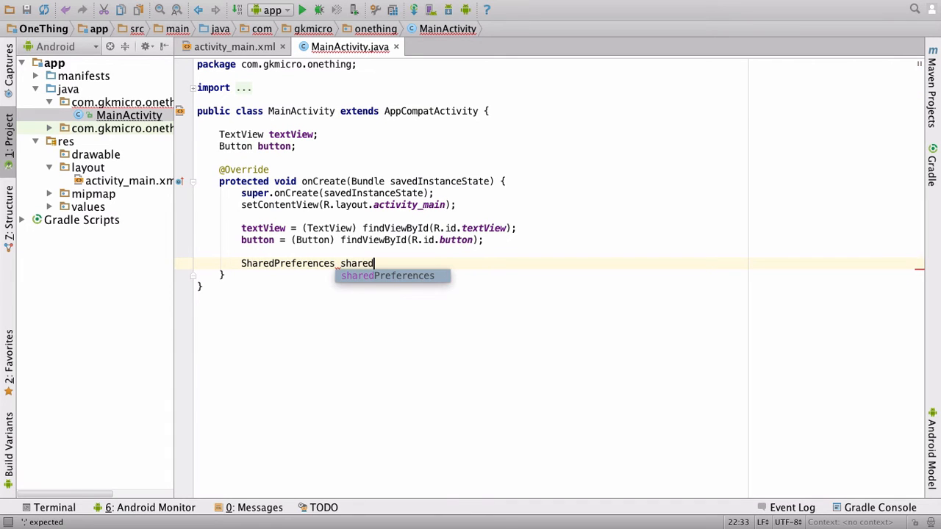
text(Pref =)
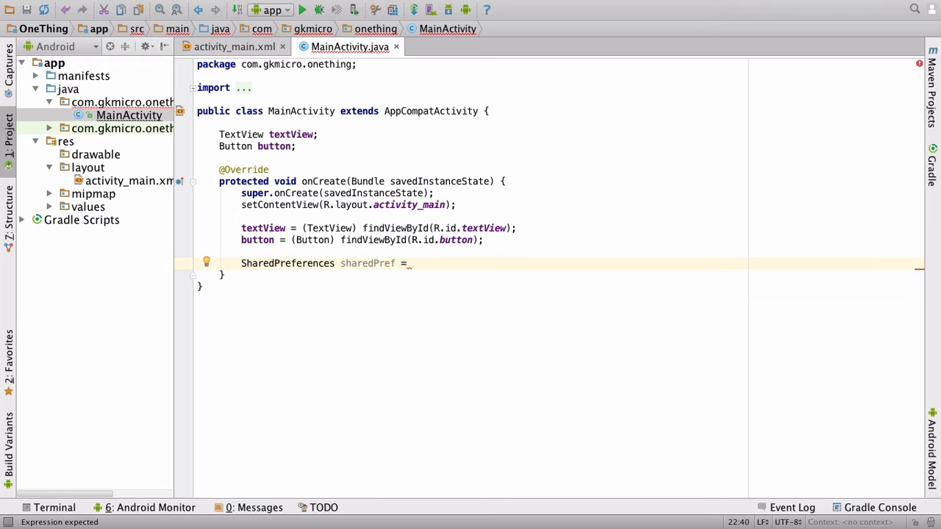
text(getPreferences()
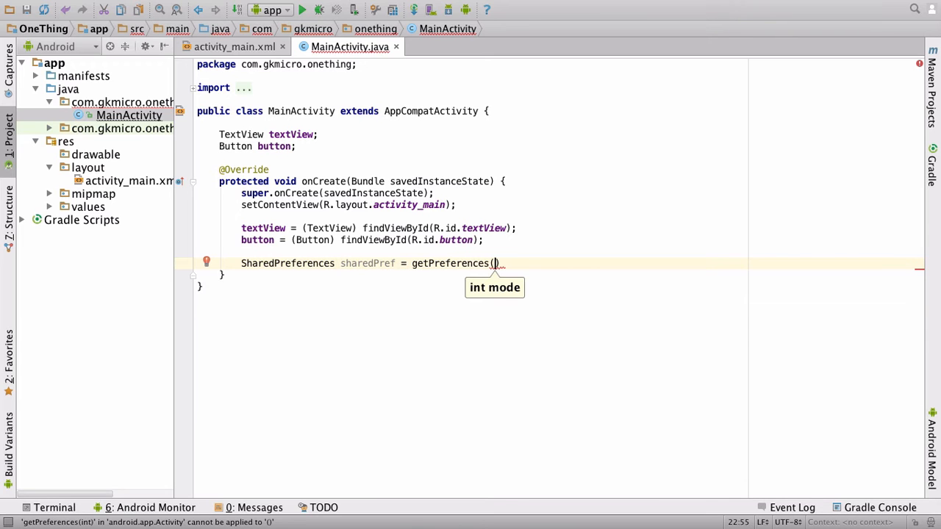
text(C)
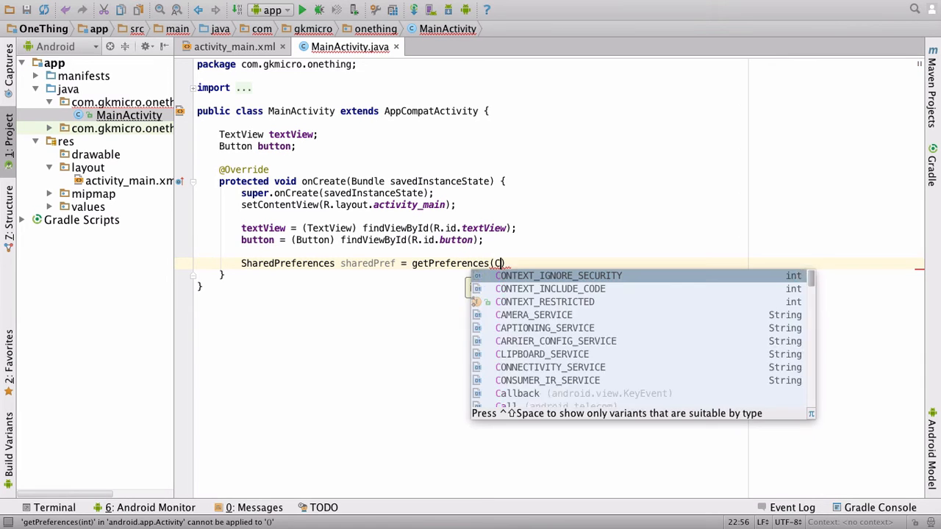
text(ontext.M)
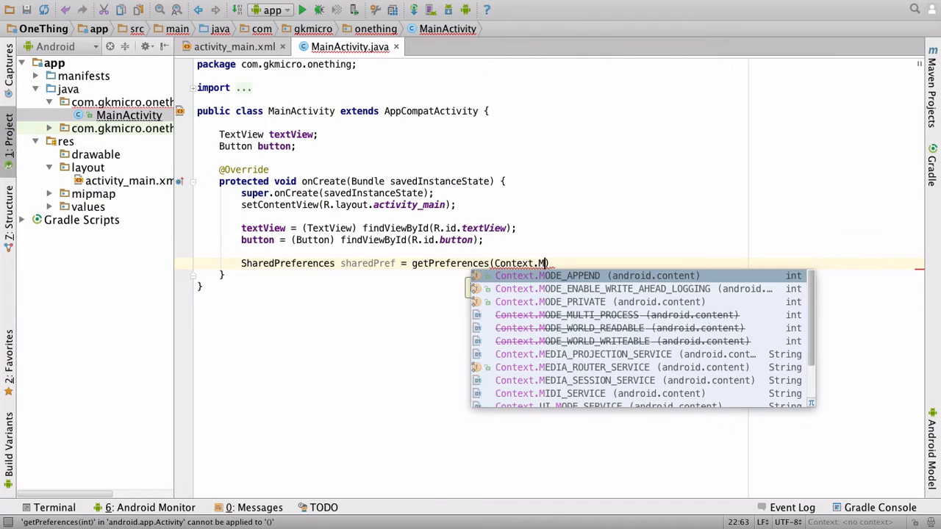
text(ode)
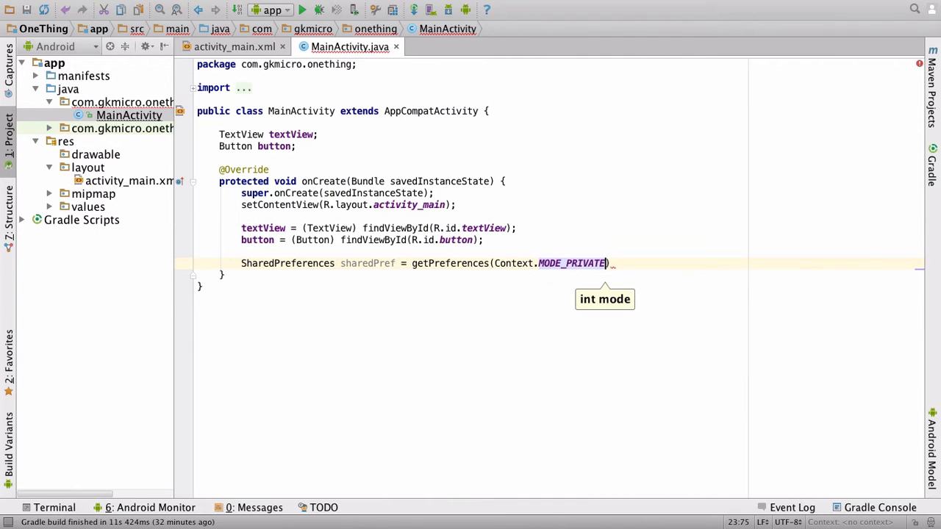
text(;)
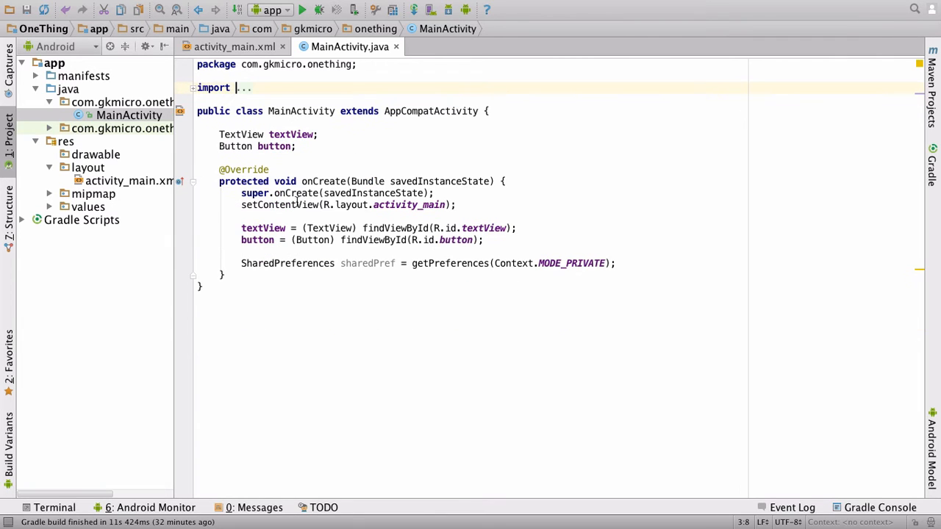
click(616, 263)
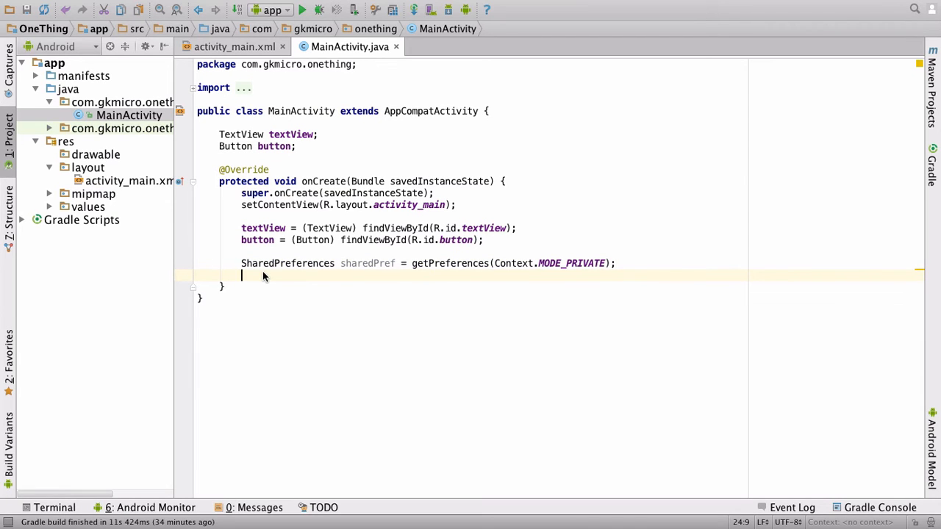
Begin String oldItem = sharedPref.getString( accepting the getString completion.
text(String)
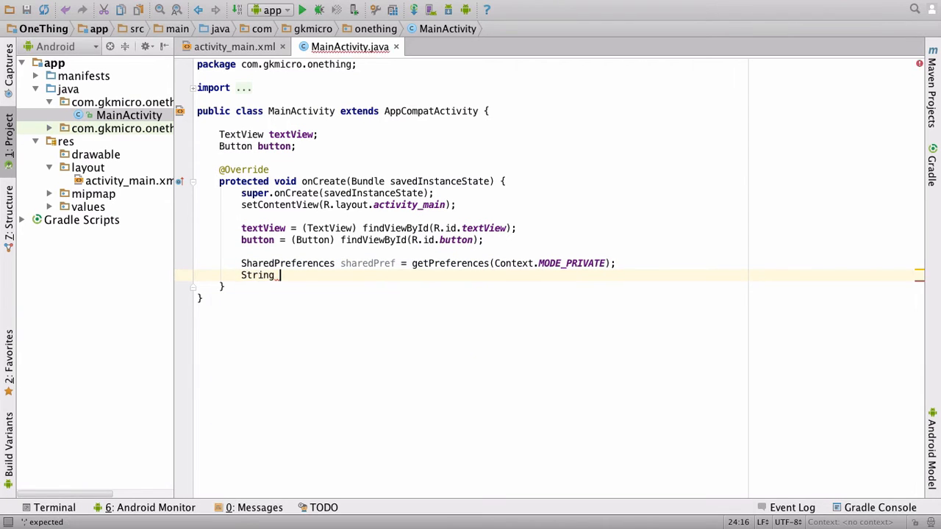
text(old)
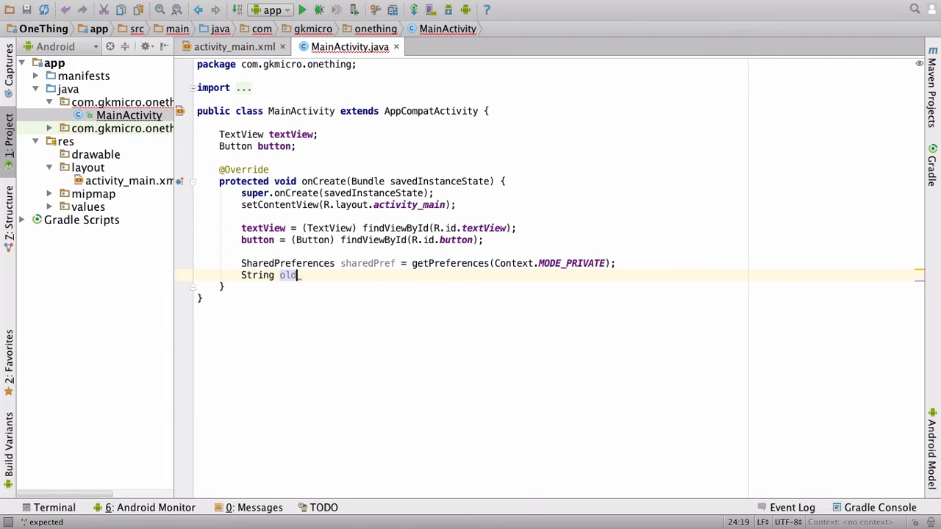
text(Item =)
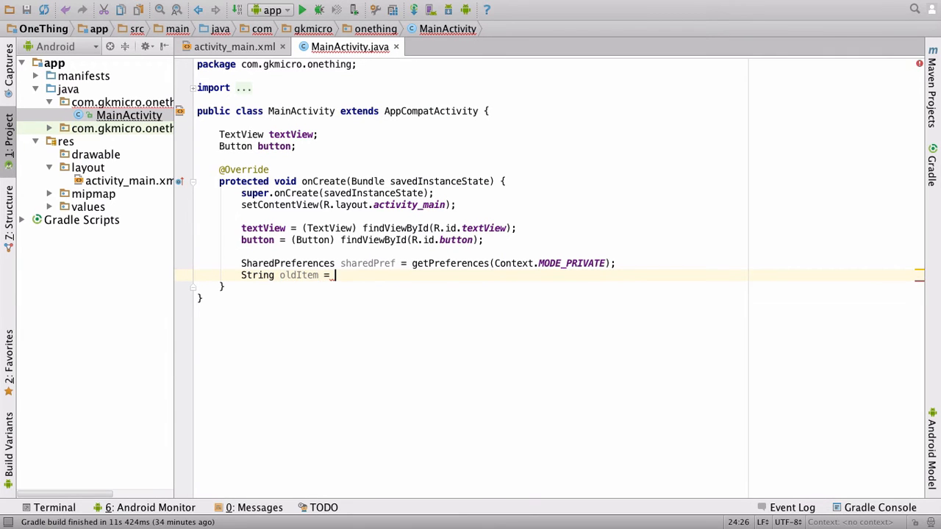
text(sharedPref.)
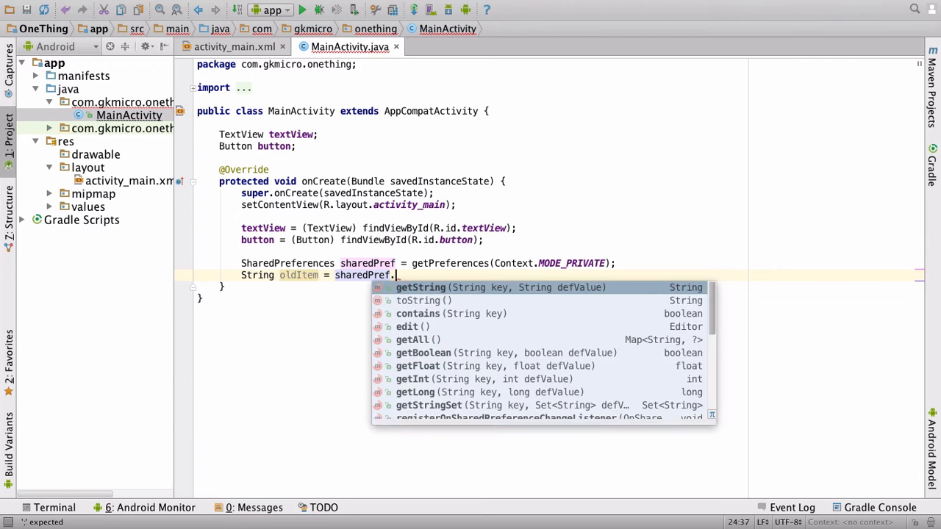
text(getString()
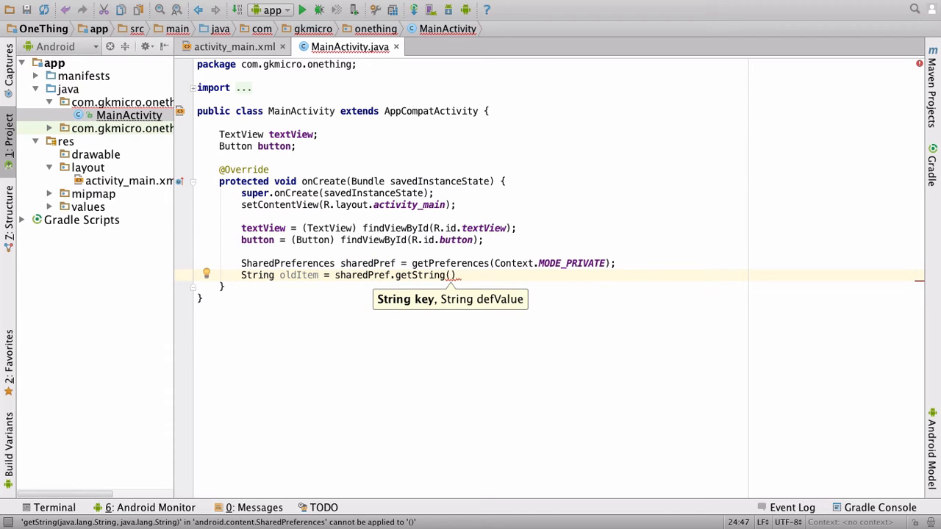
Pass the key "oldItem" and default "Nothing created yet..." and close the statement.
text("")
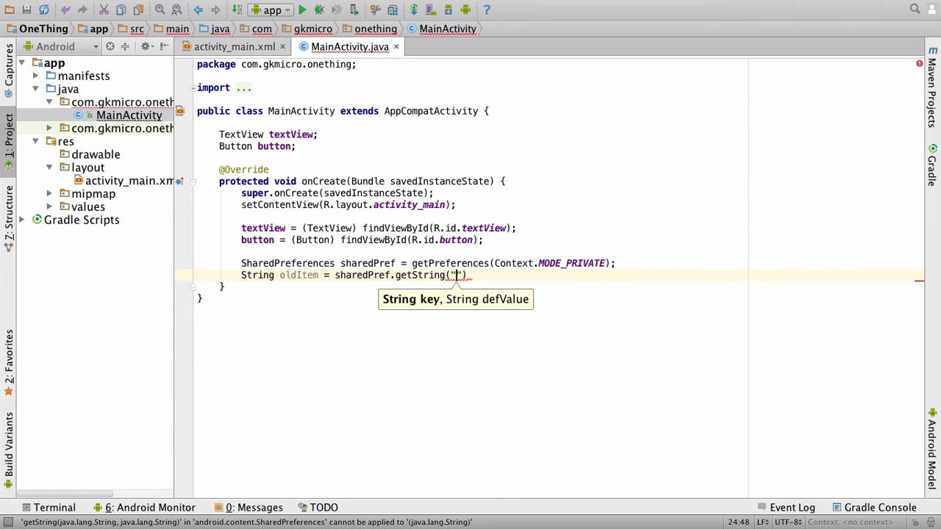
text(ol)
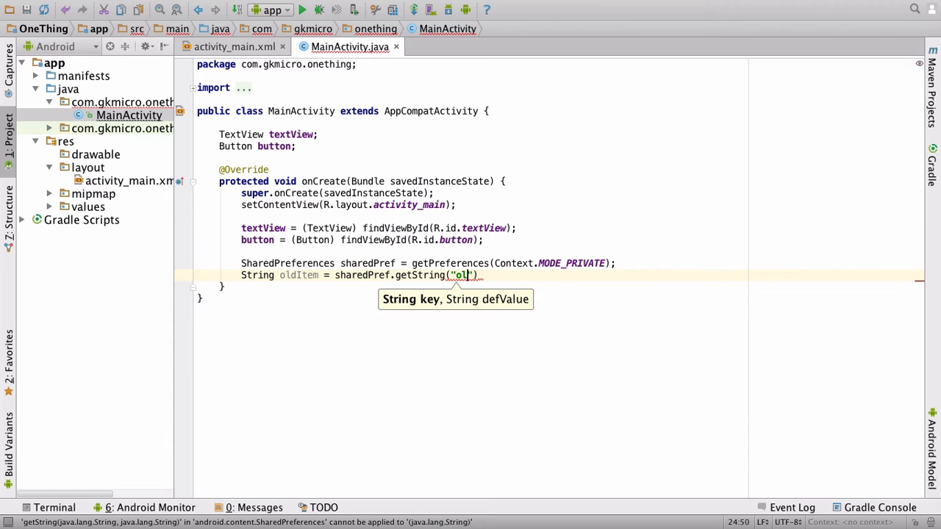
text(dItem)
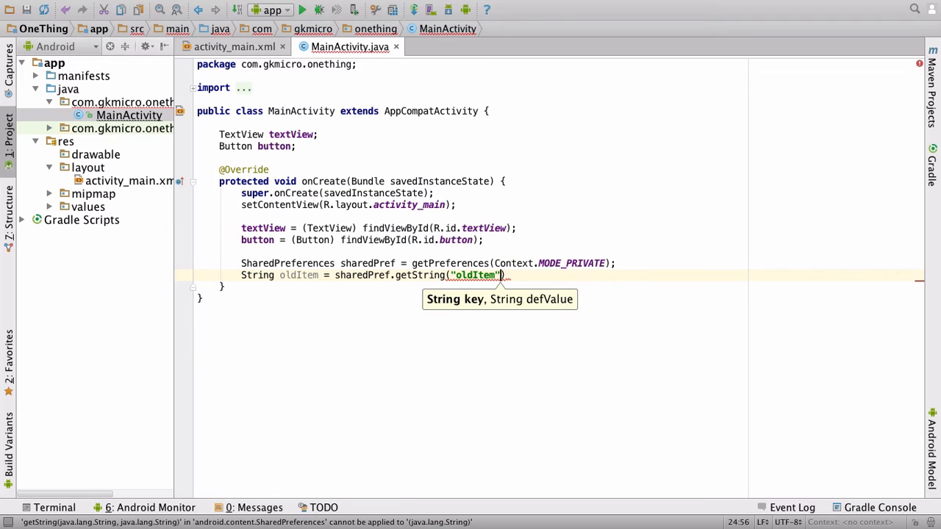
text(, "")
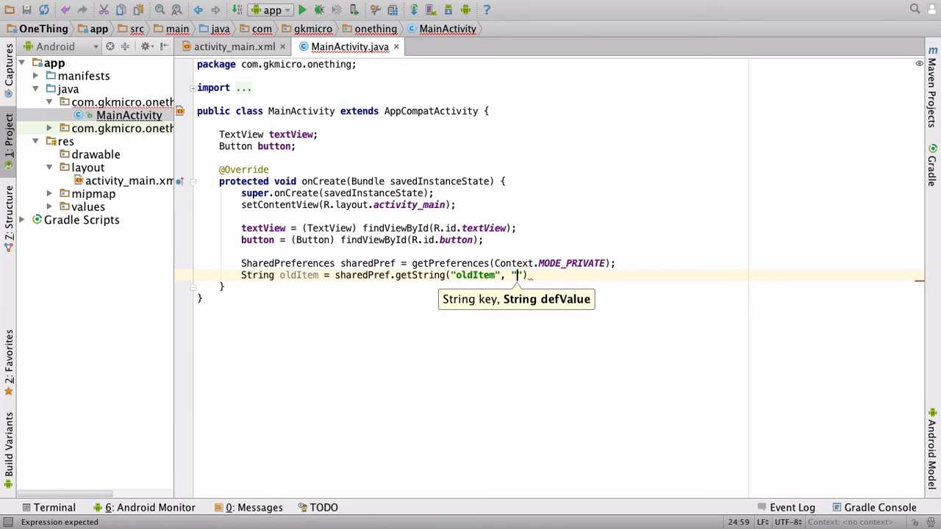
text(")
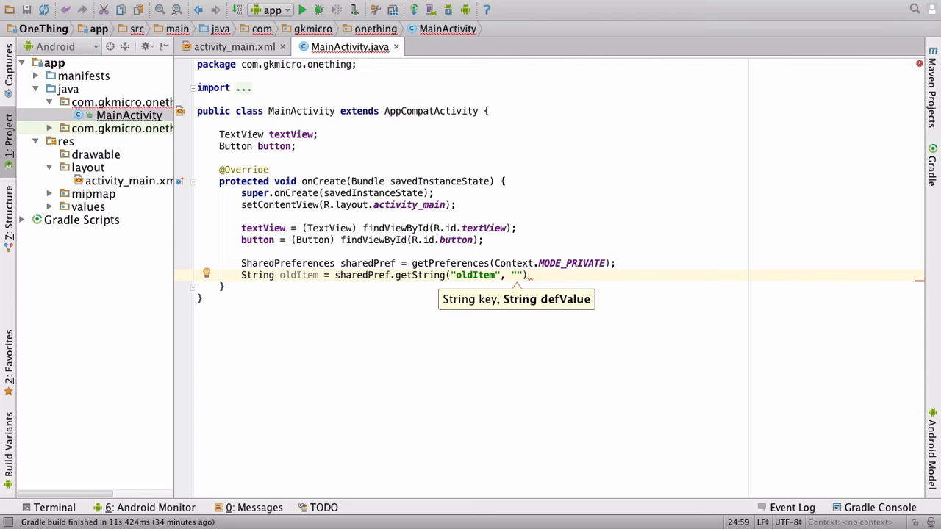
text(Nothing created)
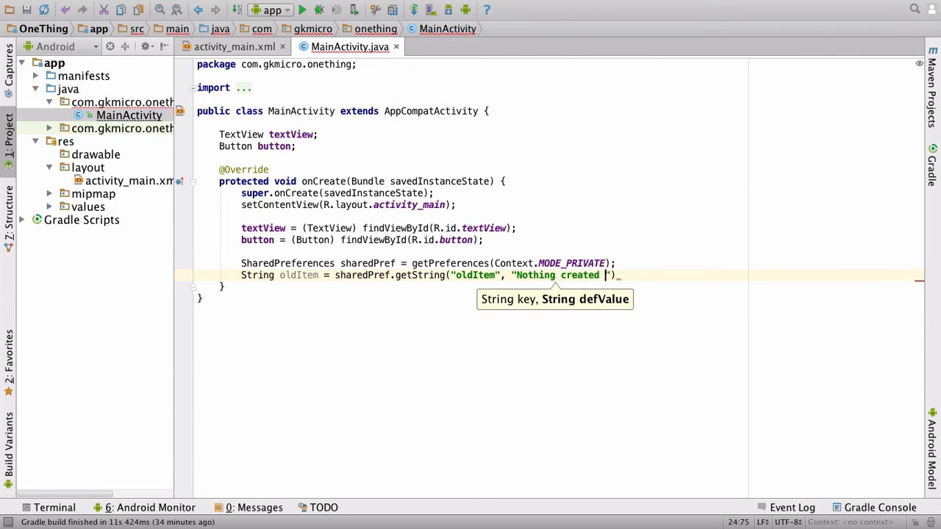
text(yet...)
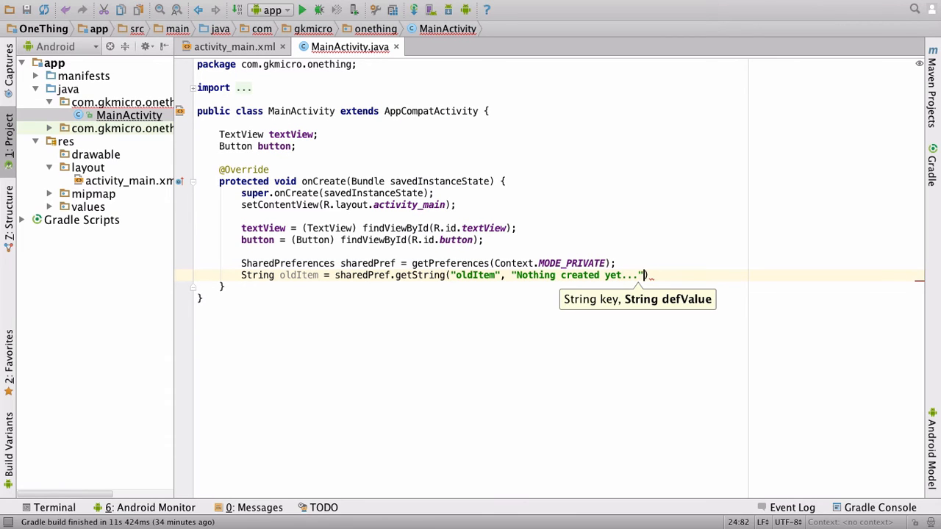
text(;)
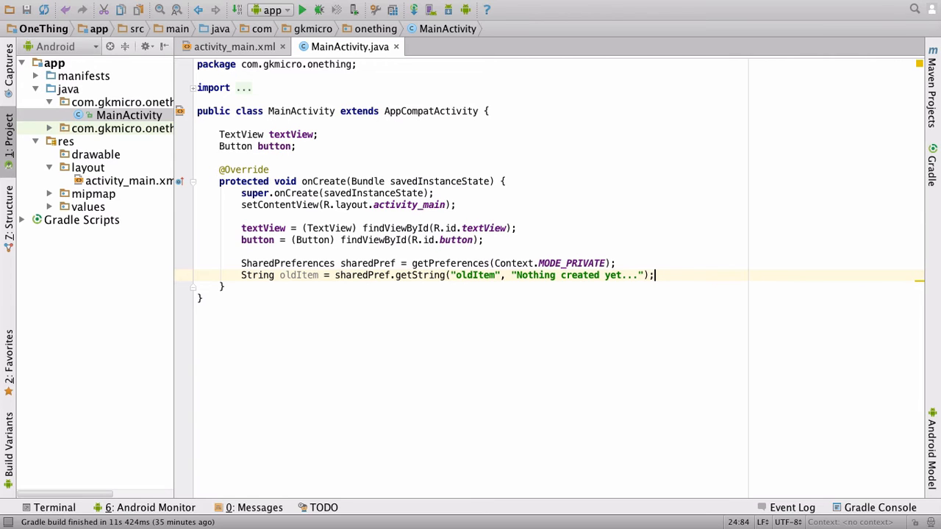
Add textView.setText(oldItem); on a new line in onCreate.
key(Enter)
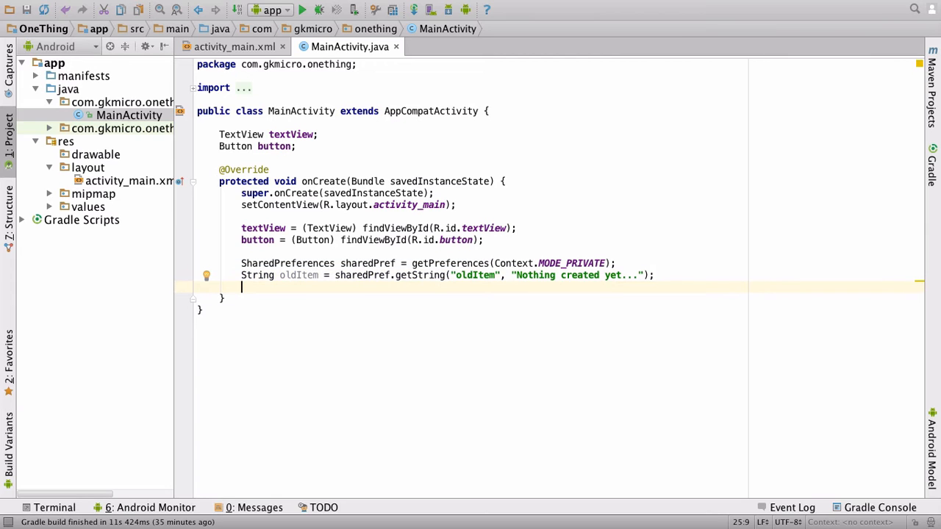
text(textView.te)
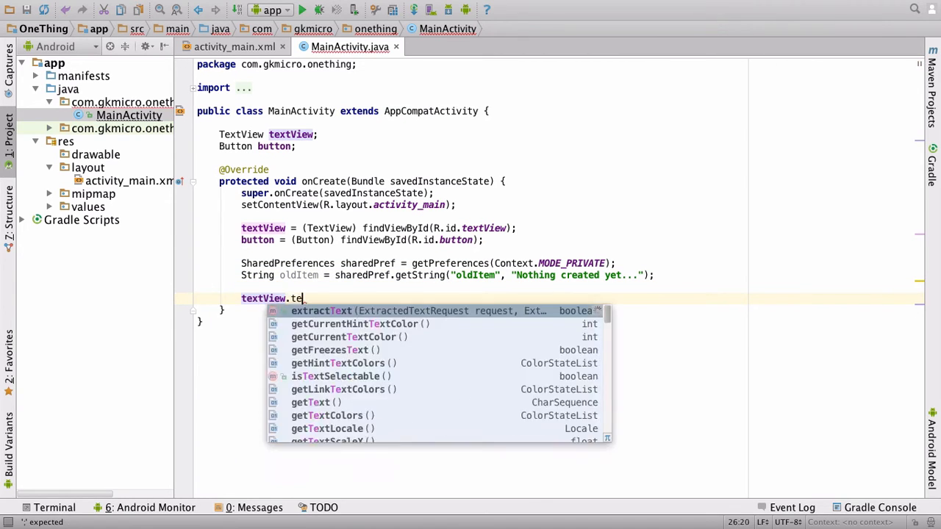
key(BackSpace)
text(setText();)
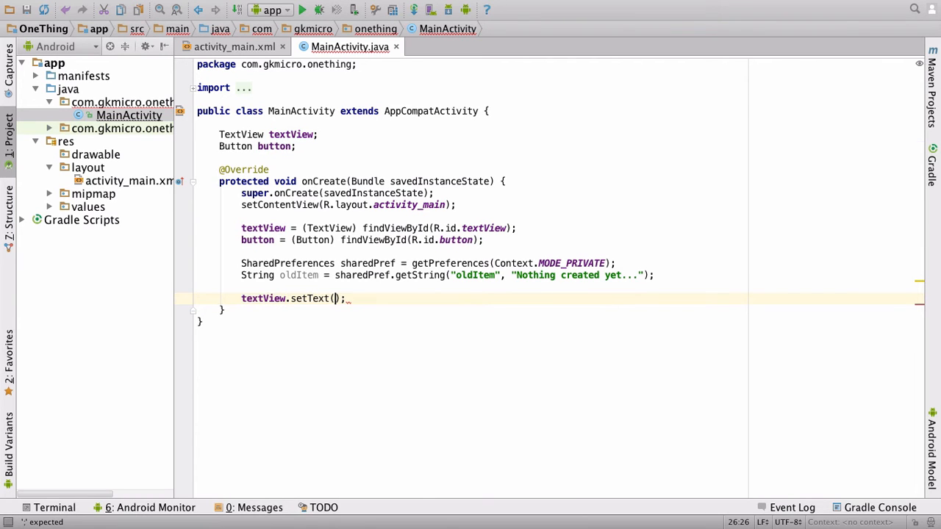
text(old)
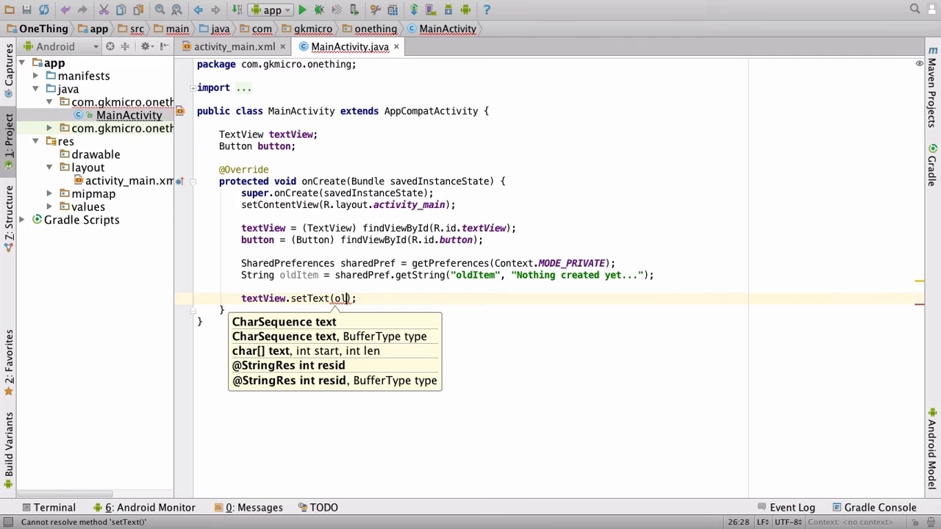
text(dItem)
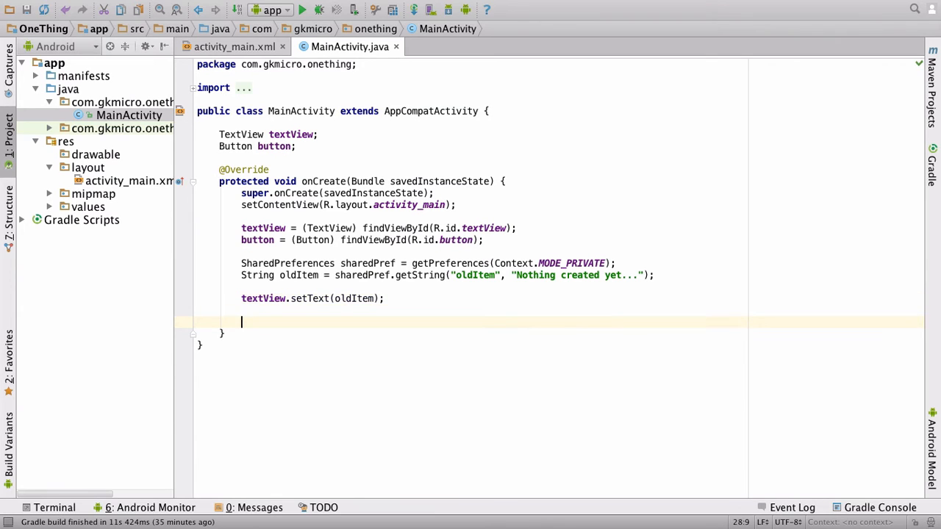
Add button.setOnClickListener(new View.OnClickListener() {...}) with an empty onClick(View v).
text(button)
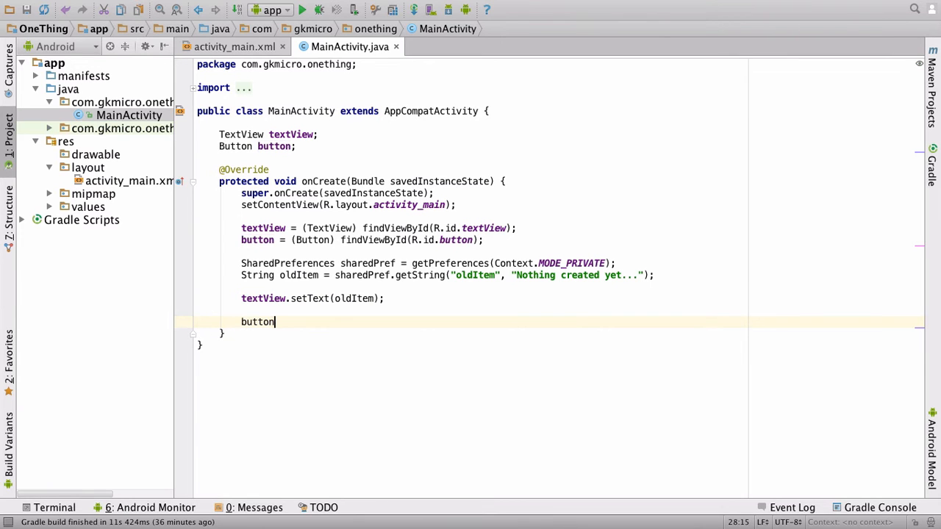
text(.setOnC)
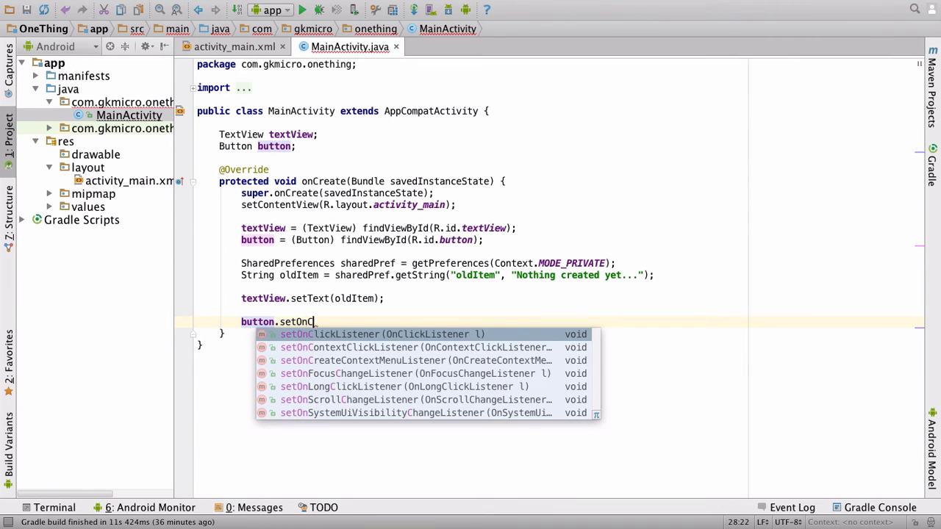
text(lickListener();)
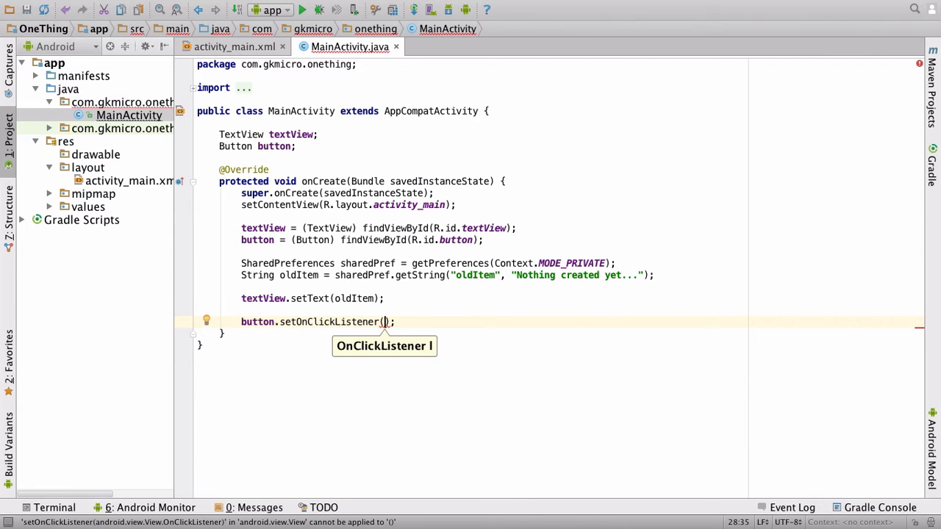
text(new OnClic)
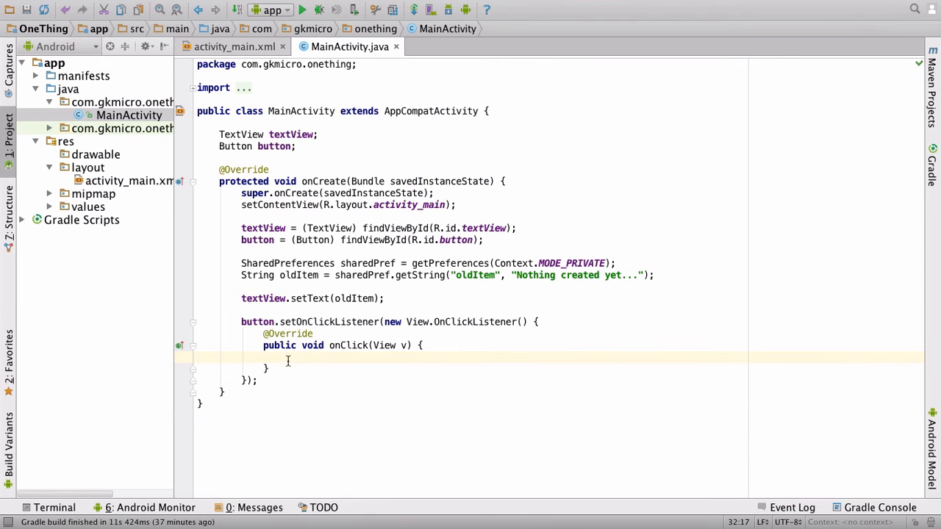
Inside onClick, declare SharedPreferences.Editor editor = sharedPref.edit();.
click(288, 357)
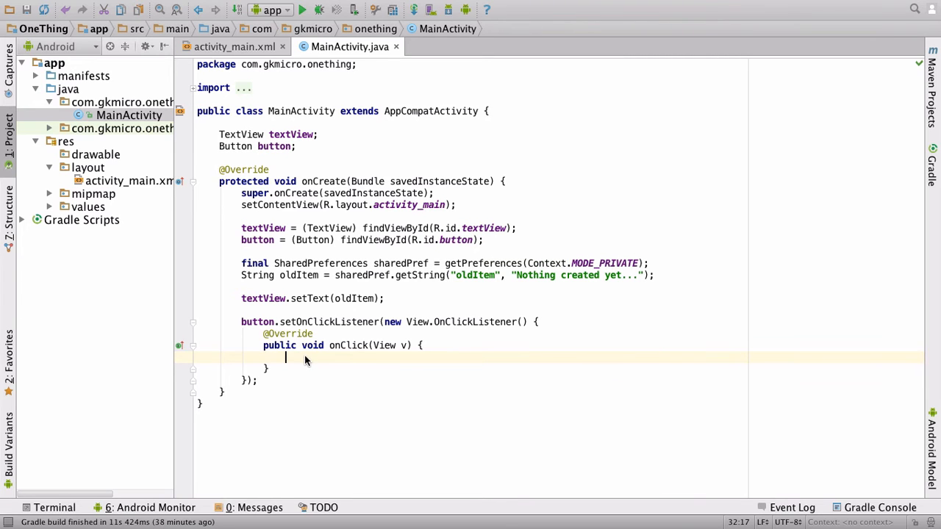
text(SharedPreferences.)
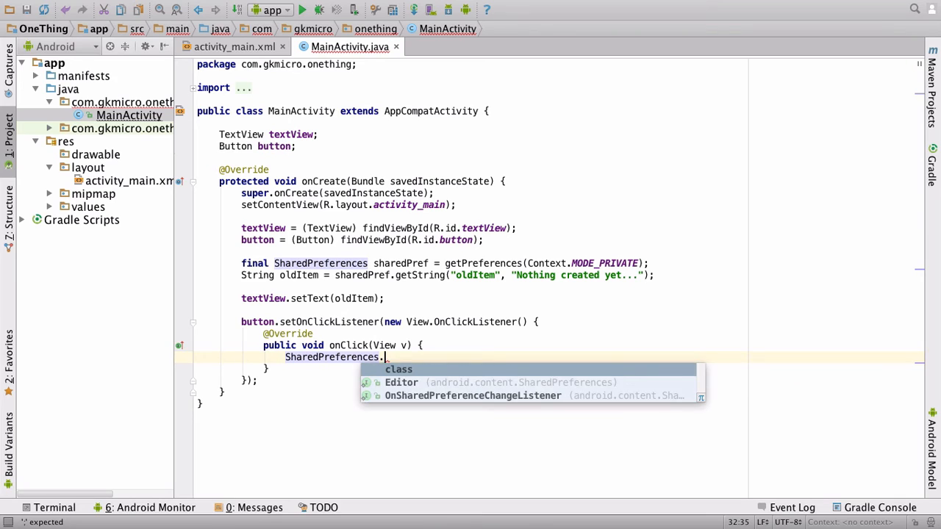
click(401, 383)
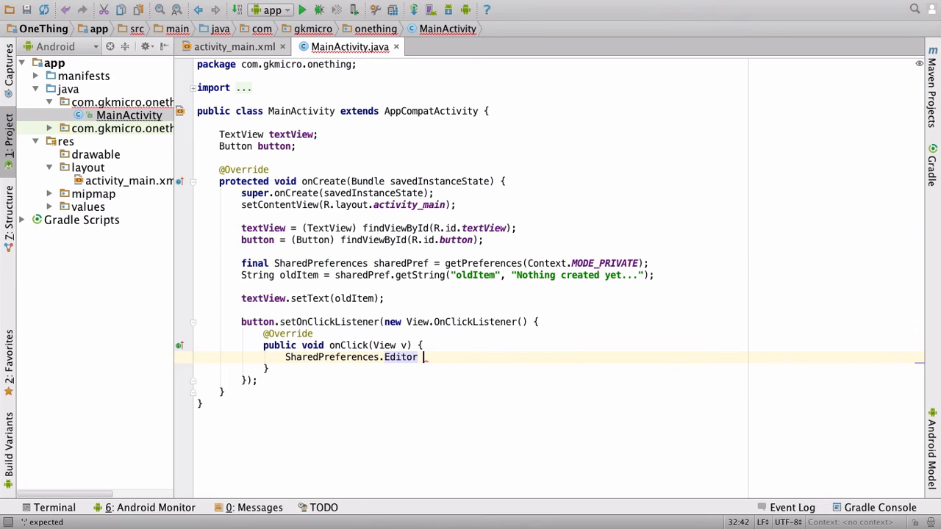
text(editor =)
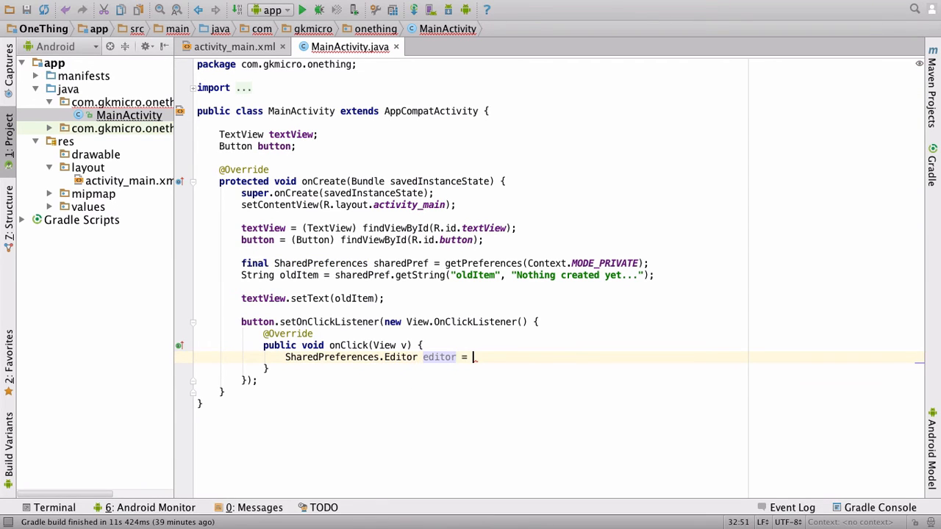
text(sharedP)
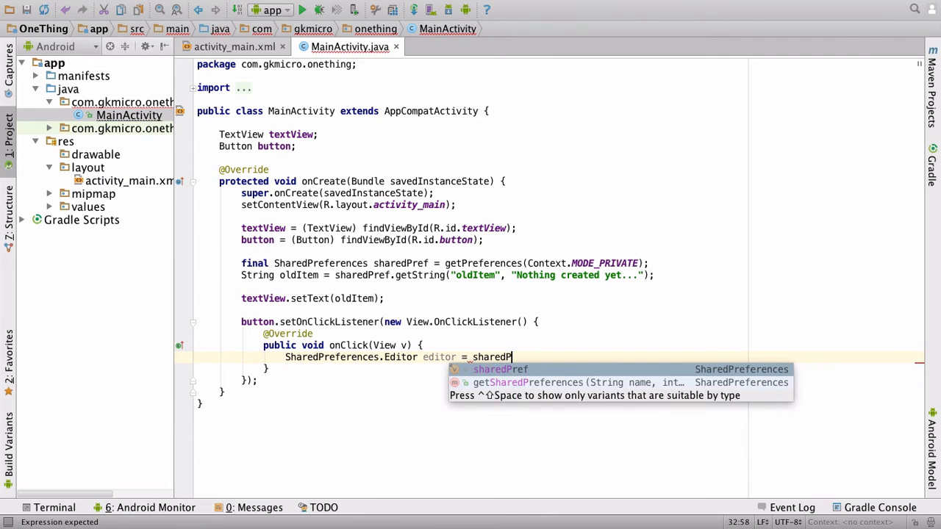
text(ref.edit();)
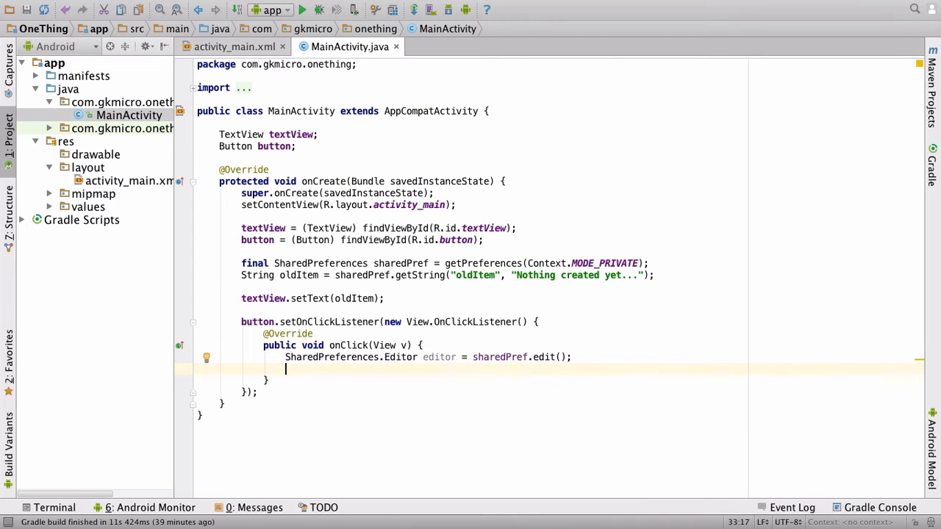
Add editor.putString("oldItem", ...) inside onClick using code completion.
text(edit)
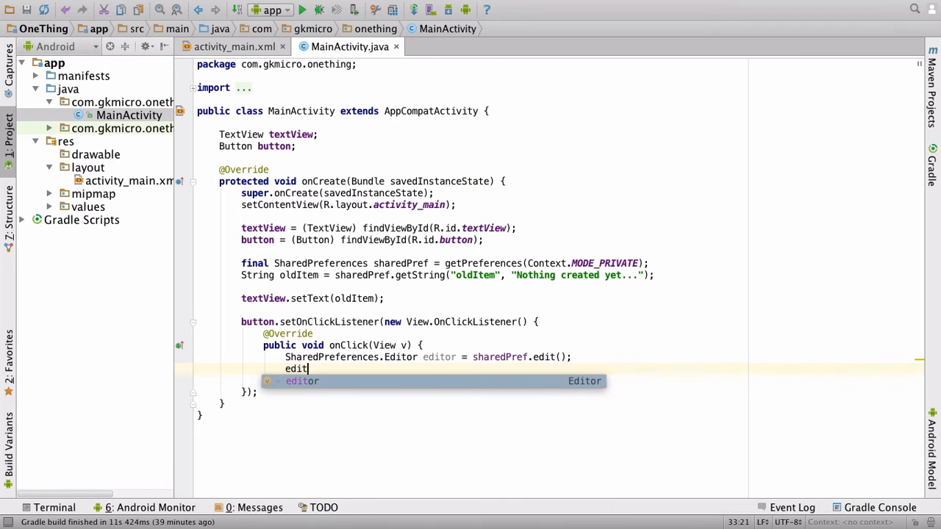
text(.p)
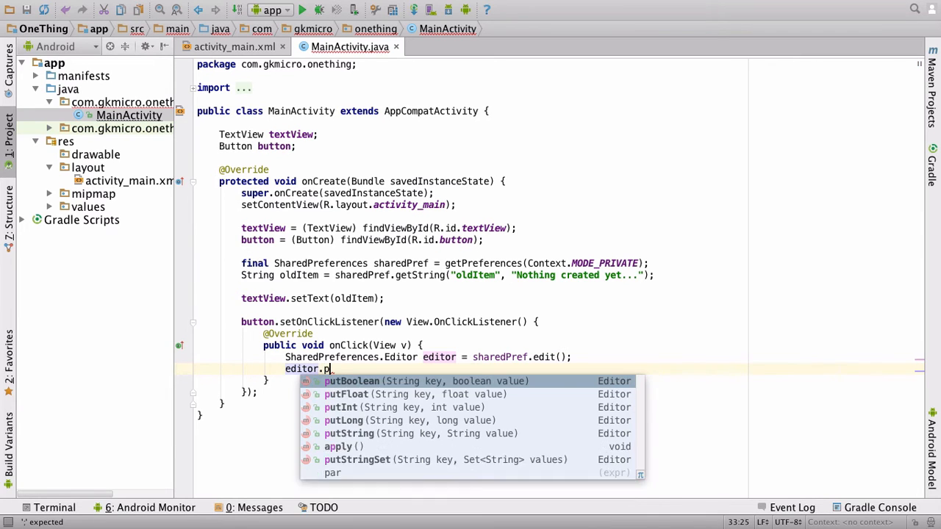
click(347, 432)
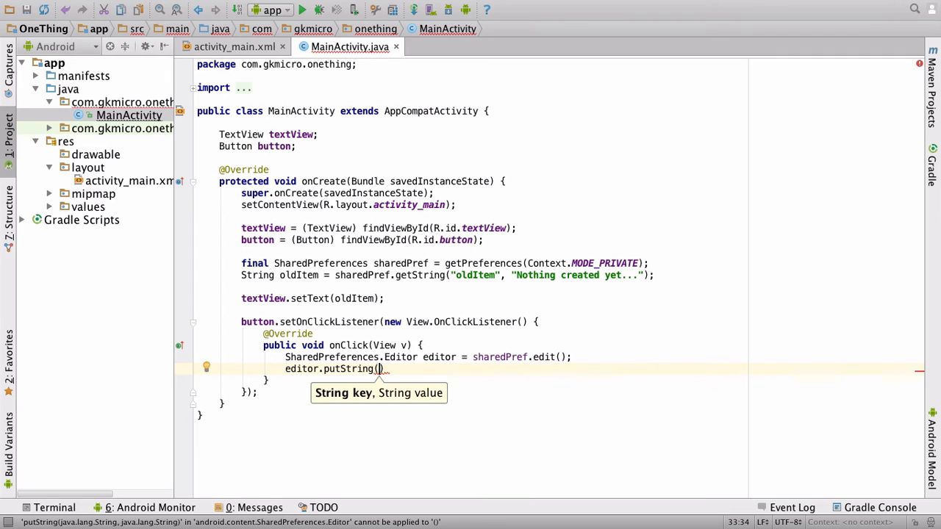
text("o")
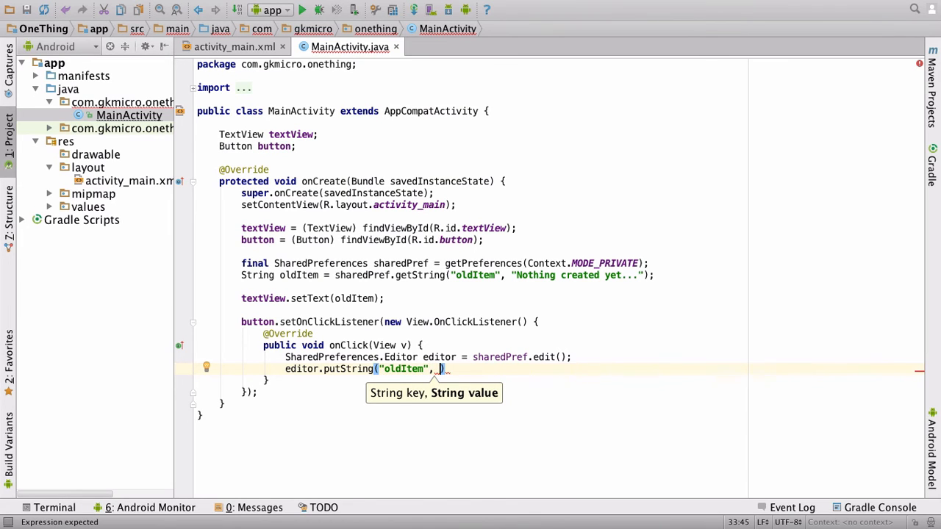
Complete the value as textView.getText().toString() and add editor.commit();.
text(textVi)
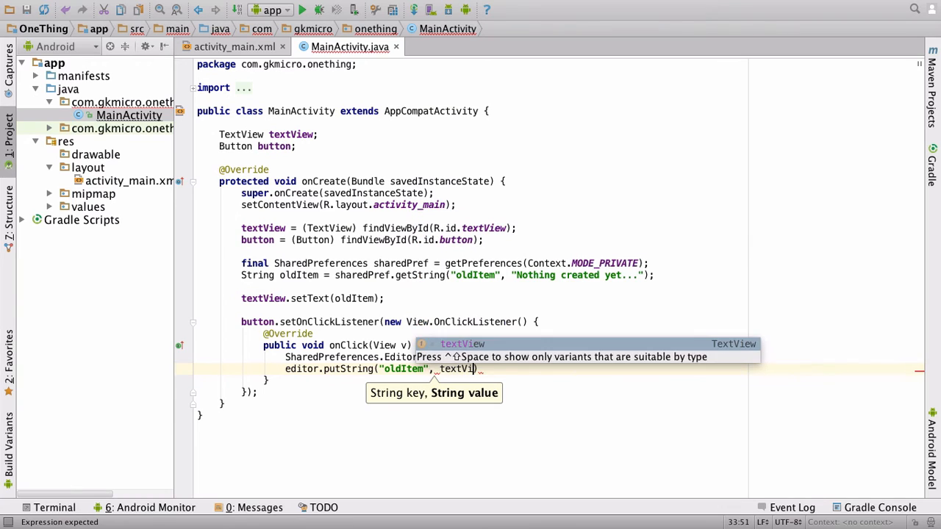
text(.getT)
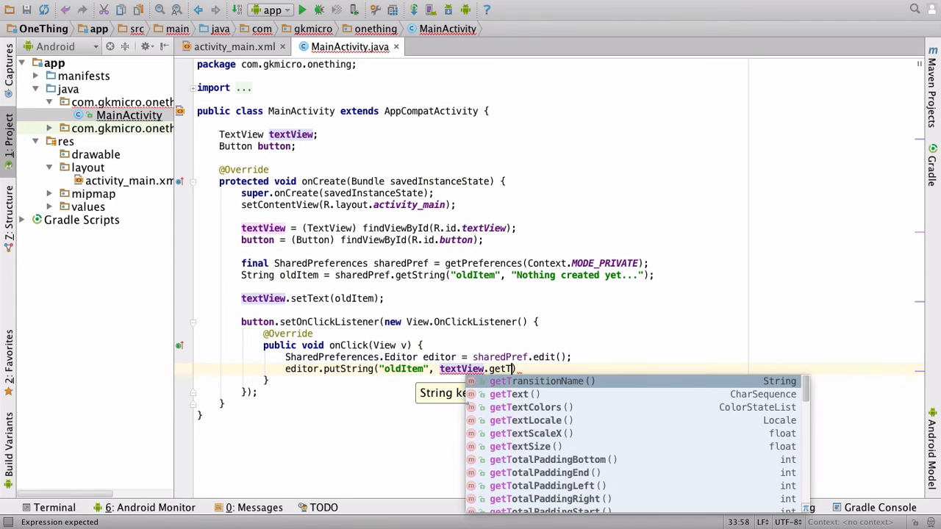
click(515, 394)
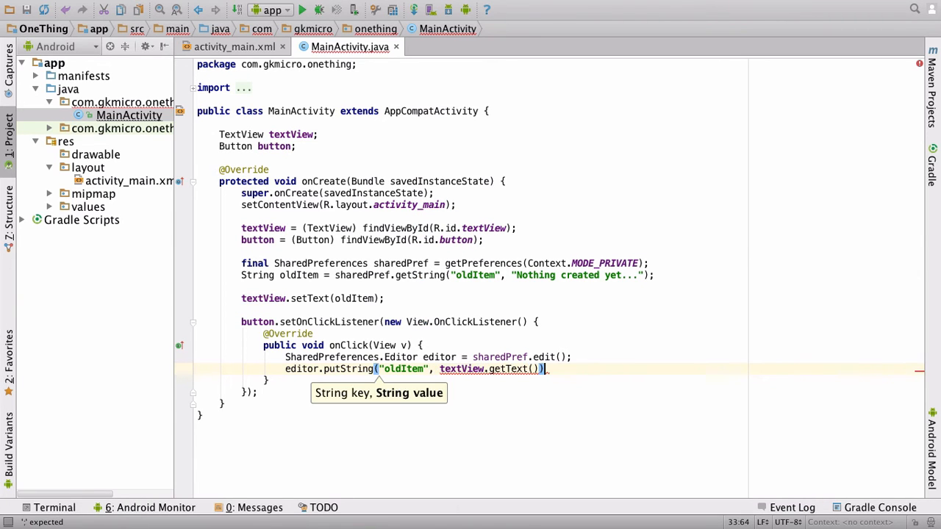
text(;)
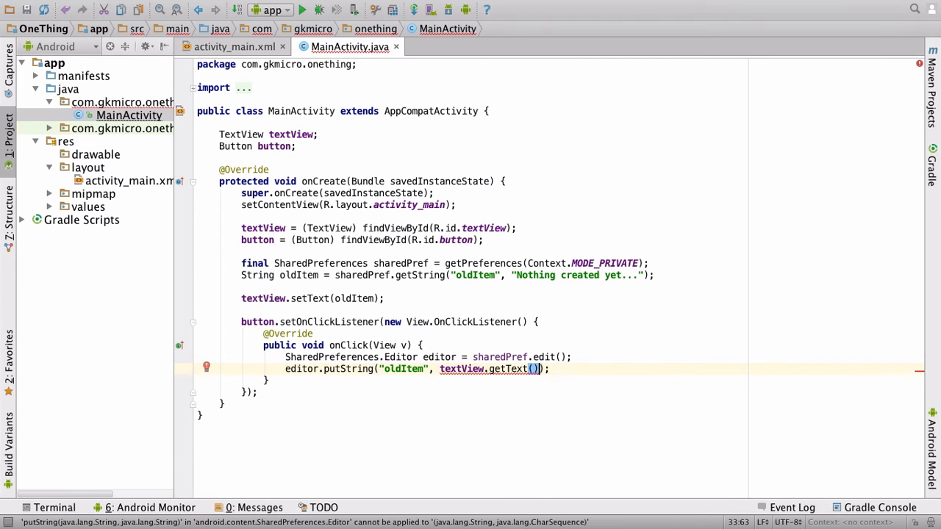
text(.toString())
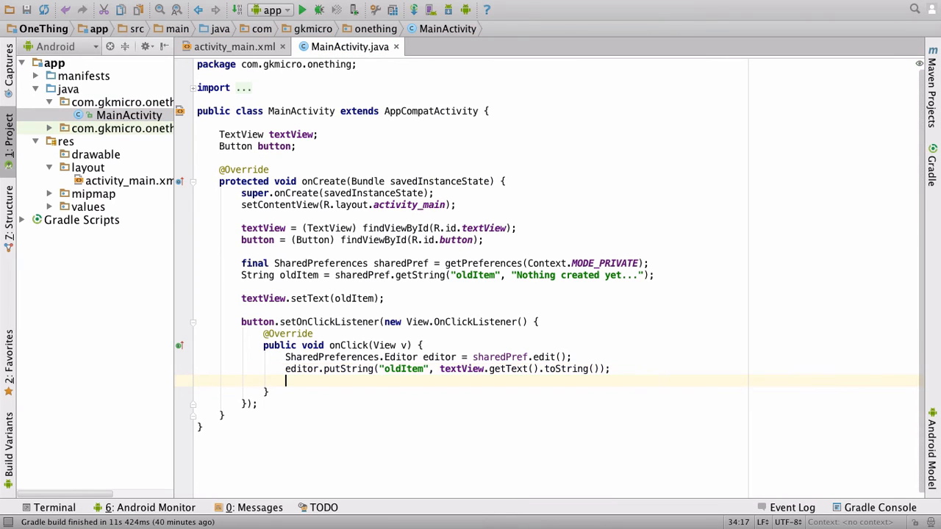
text(editor.commit();)
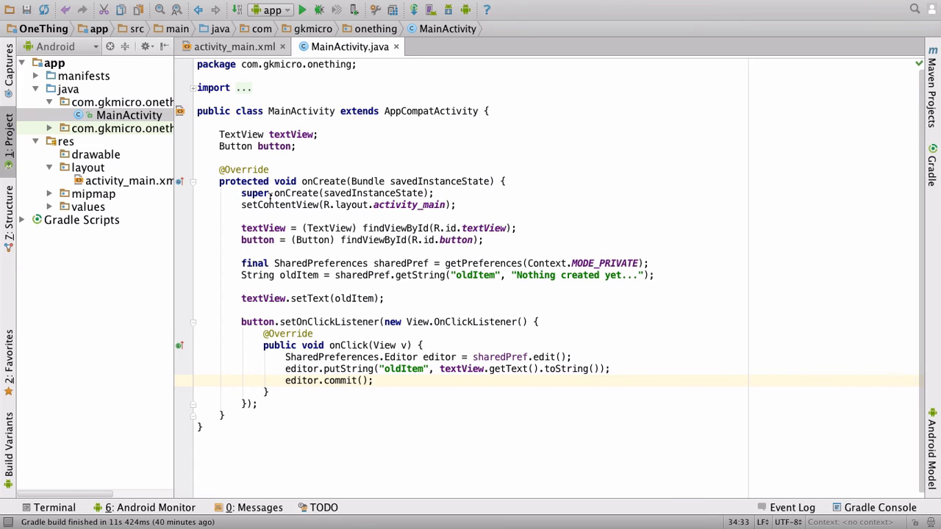
Rename the TextView tag to EditText in activity_main.xml's source.
click(518, 228)
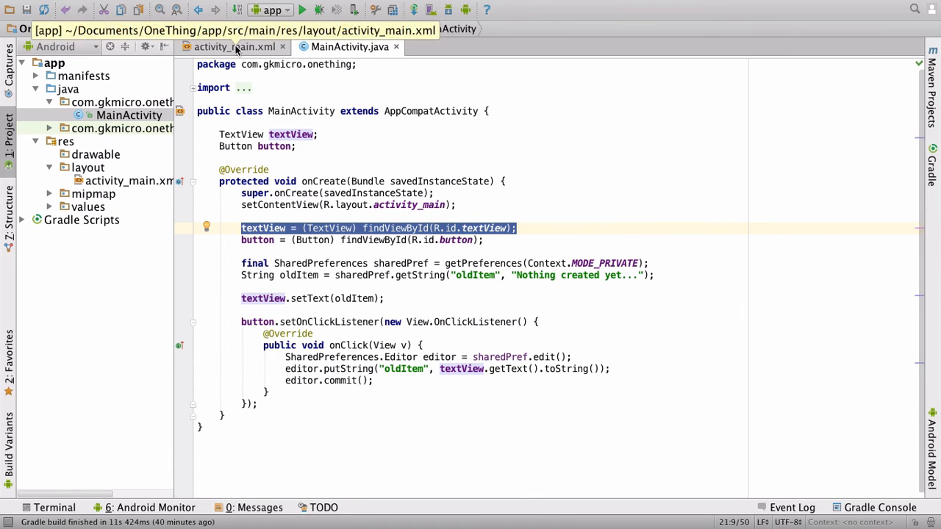
click(232, 45)
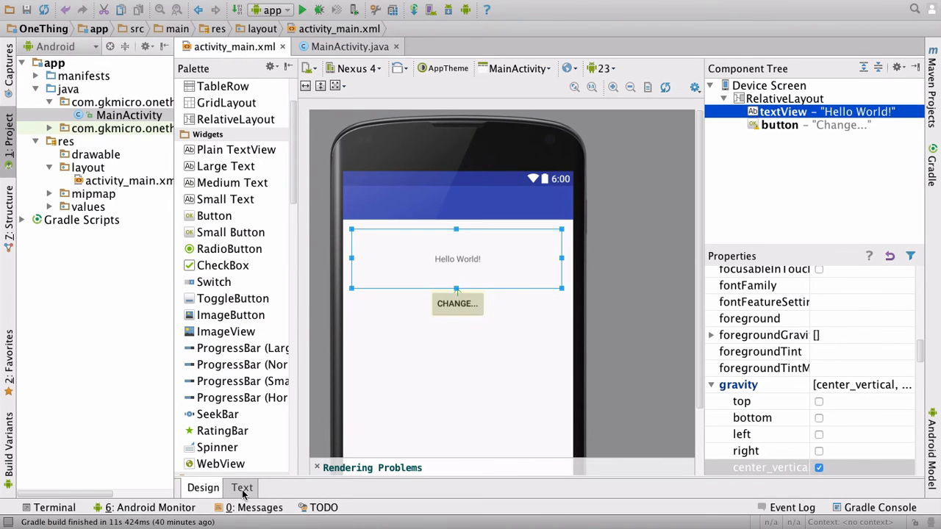
click(241, 488)
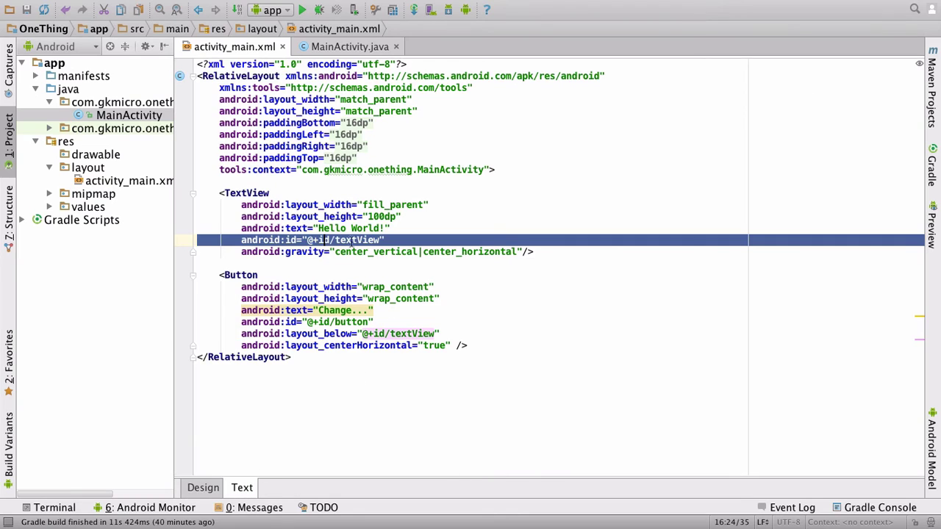
double_click(247, 192)
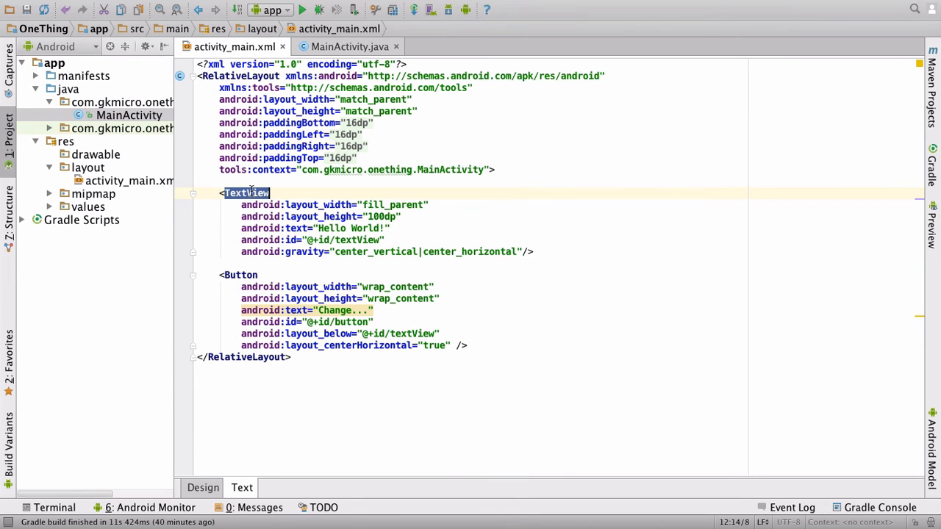
text(EditText)
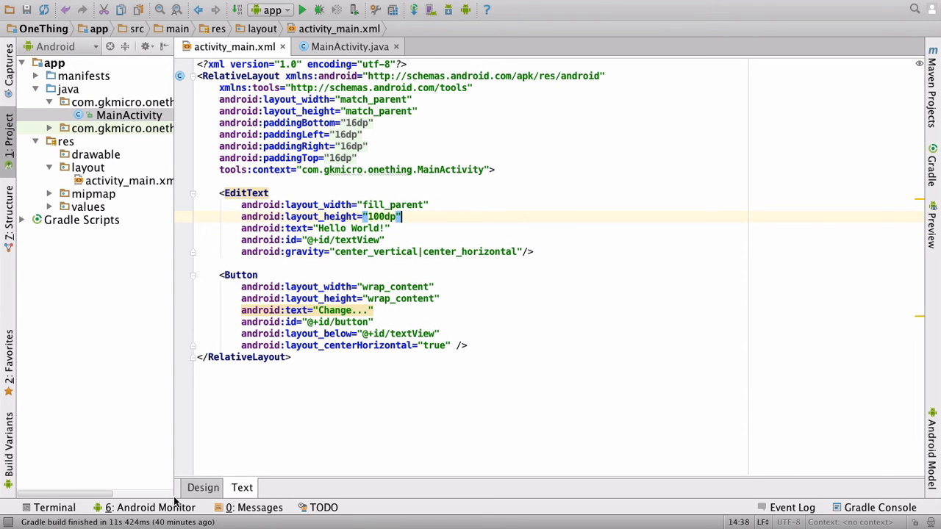
click(203, 488)
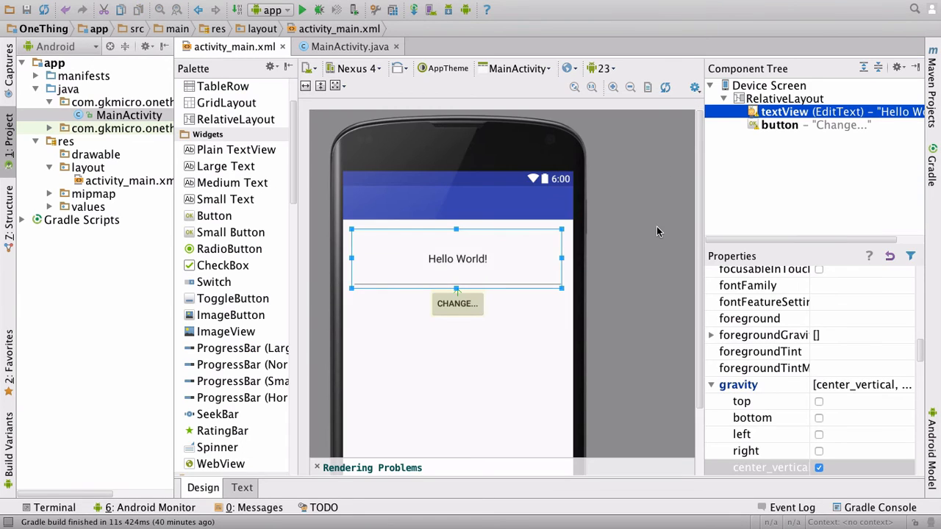
Return to MainActivity's source from the Project pane.
click(130, 114)
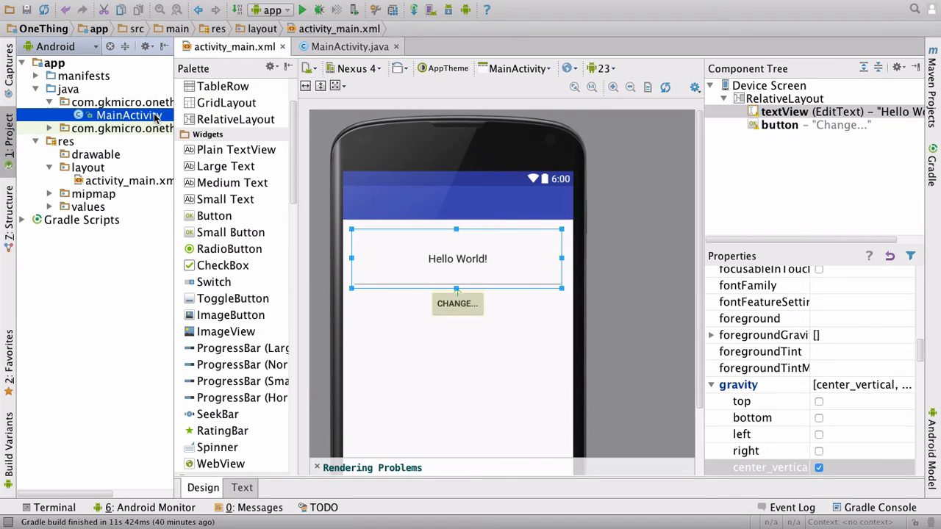
click(347, 46)
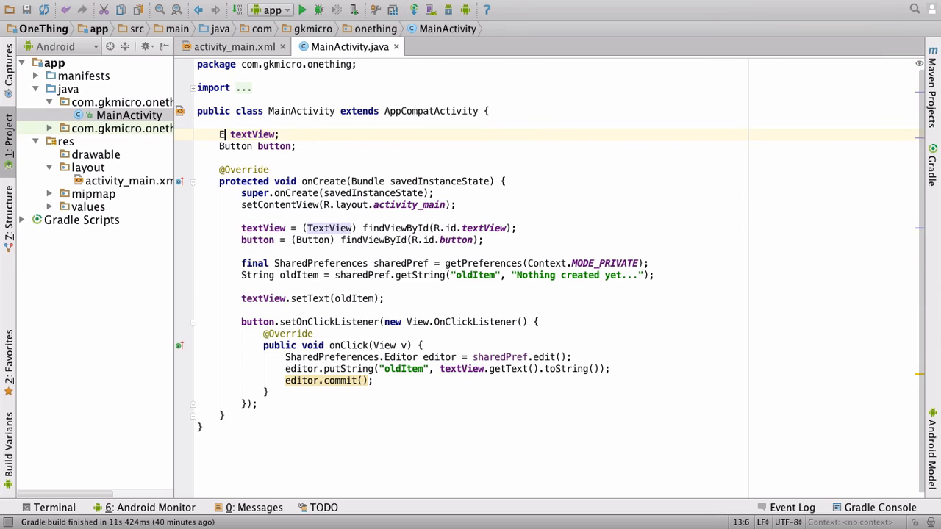
Declare textView as EditText and cast findViewById to (EditText).
text(ditText)
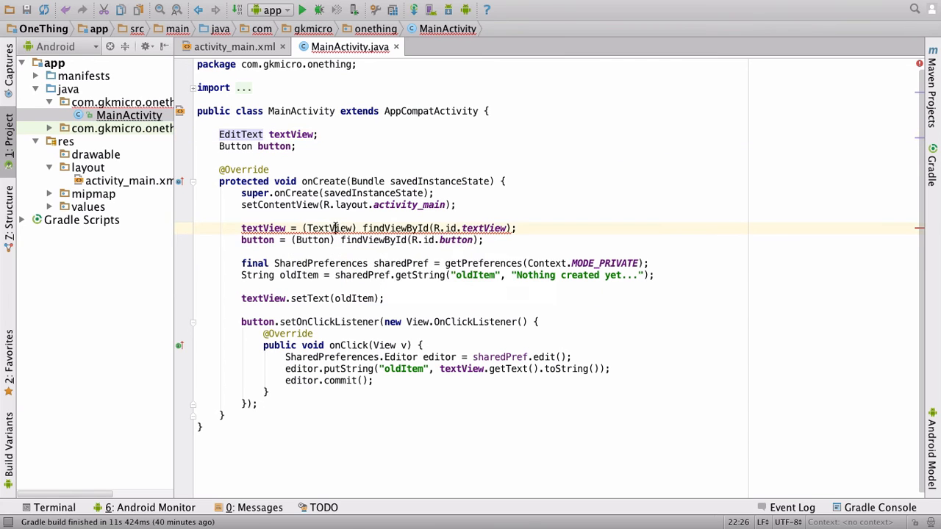
text(EditText)
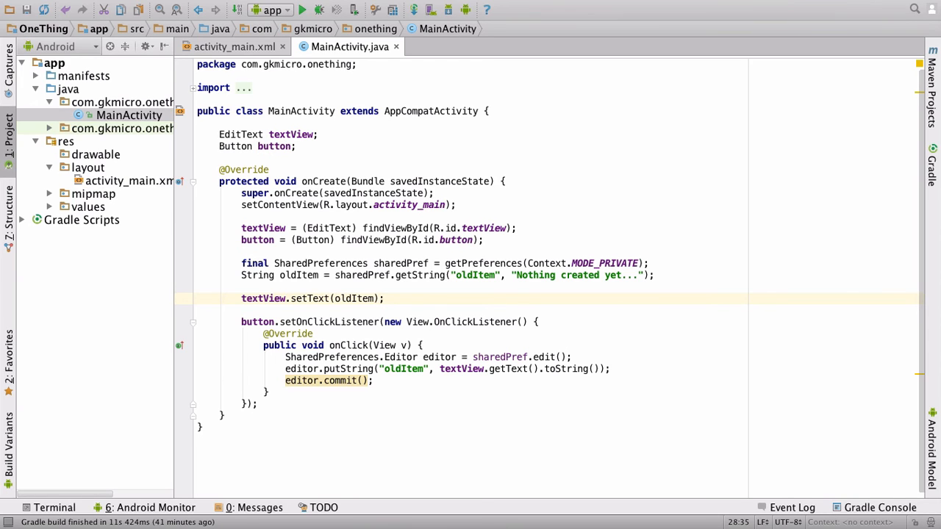
click(385, 298)
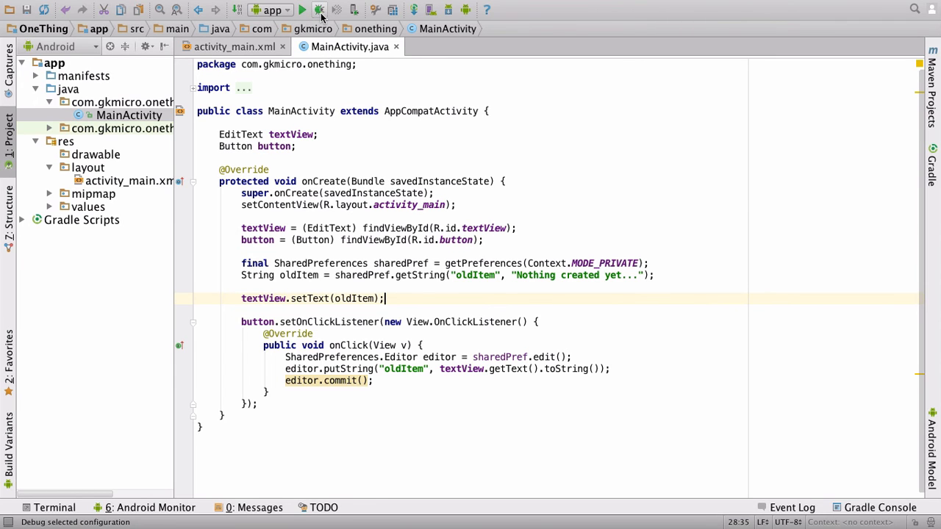
Run the One Thing app on the emulator with the toolbar Run button.
click(316, 9)
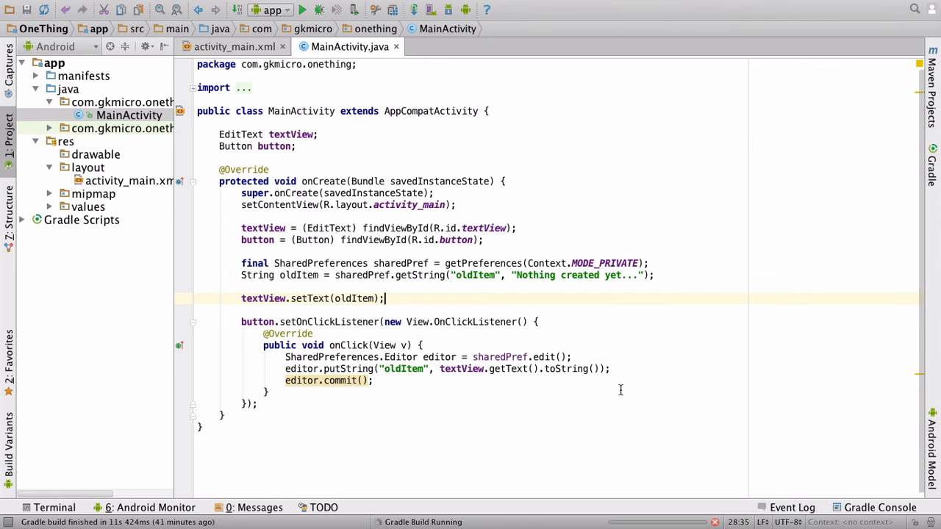
click(306, 9)
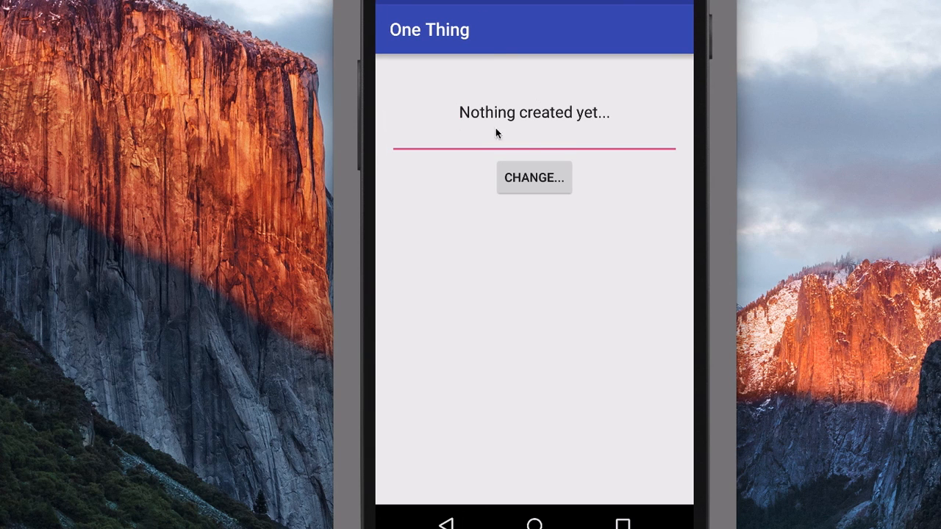
Replace 'Nothing created yet' in the field with 'Grant the app master'.
double_click(591, 112)
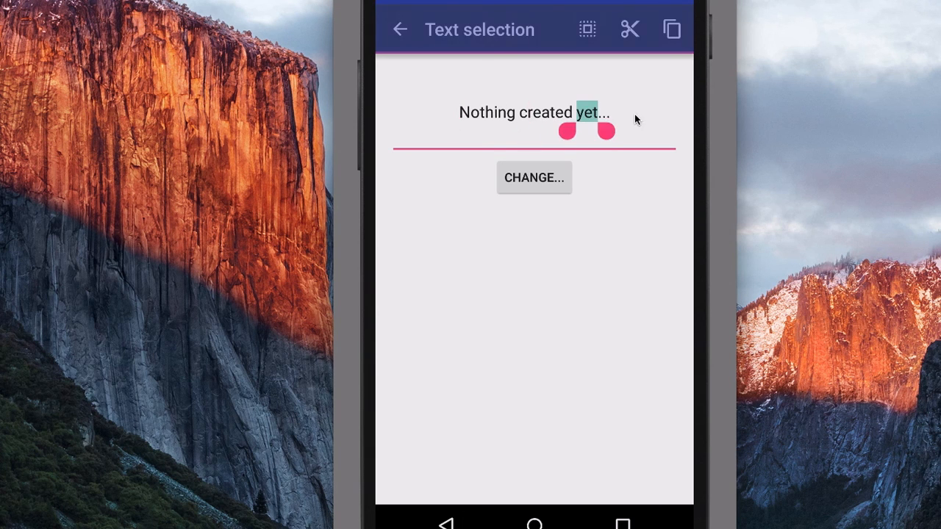
click(400, 29)
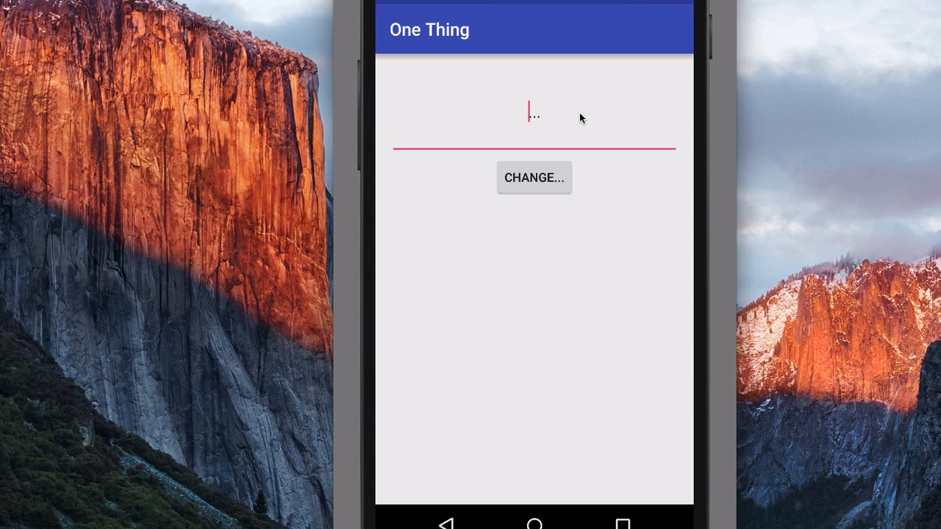
text(Grant)
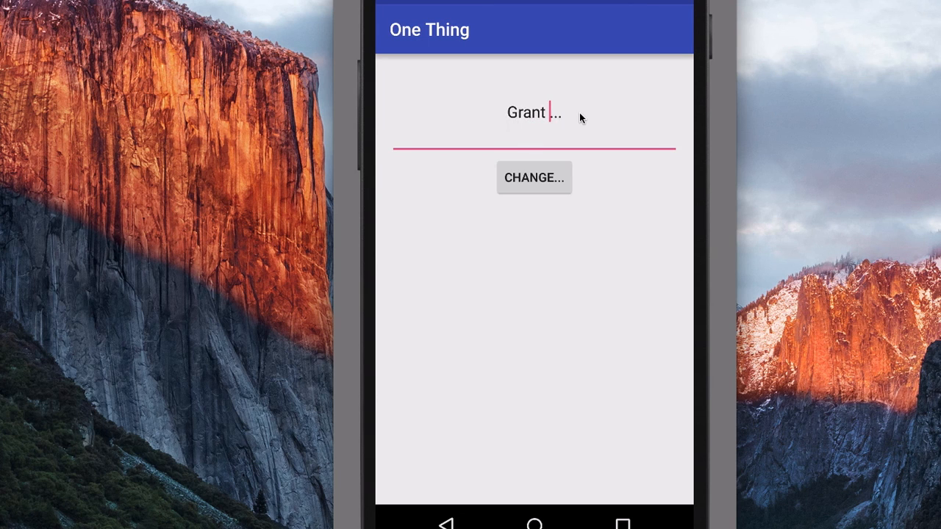
text(the app master)
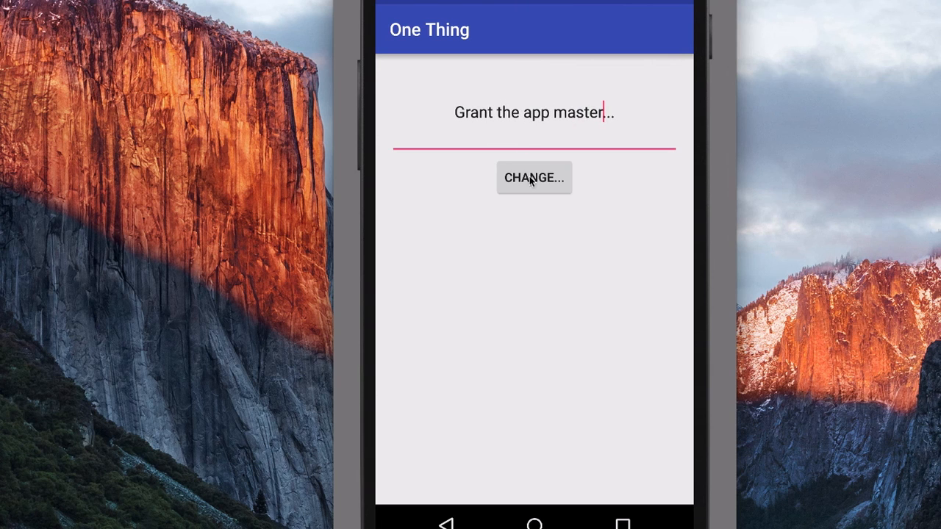
mouse_move(529, 310)
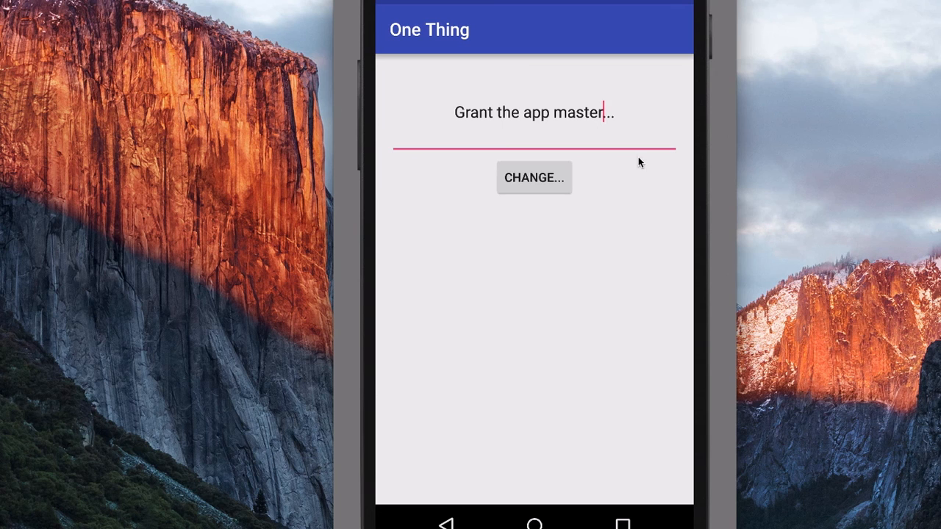
mouse_move(582, 192)
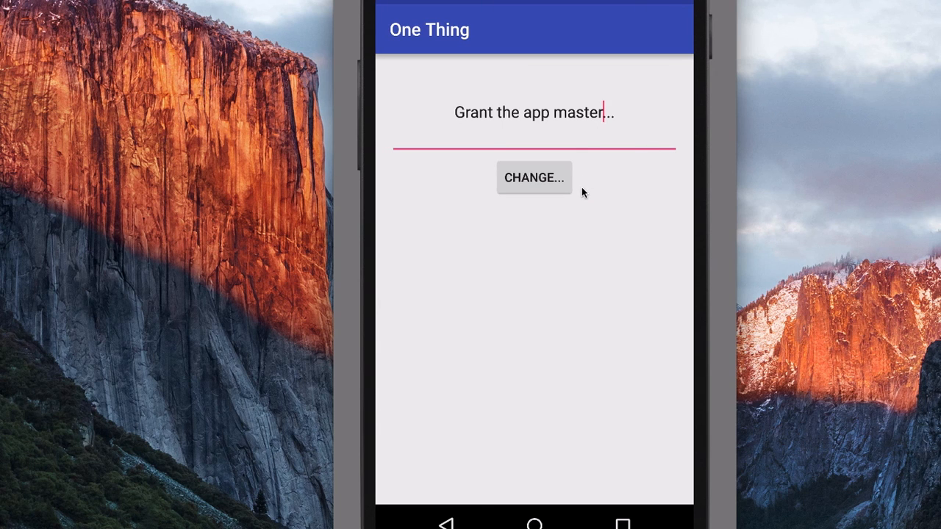
mouse_move(628, 525)
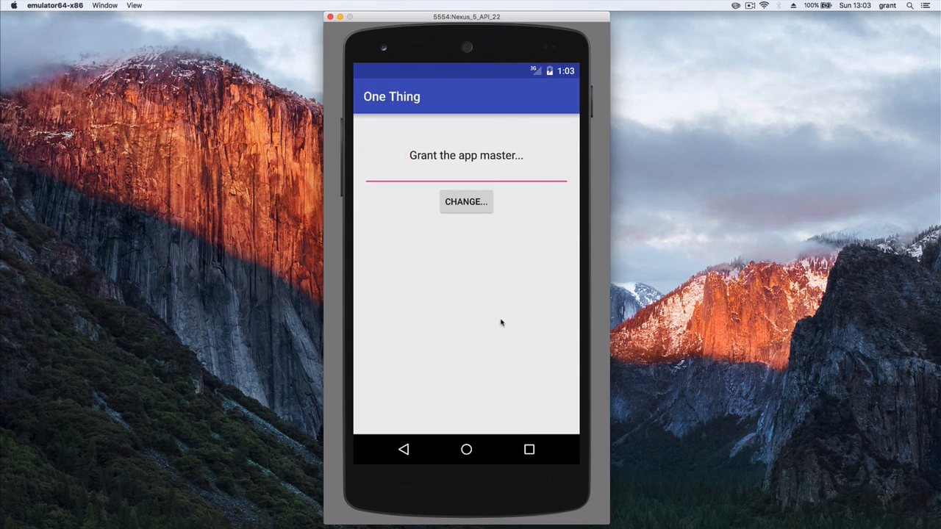
click(453, 169)
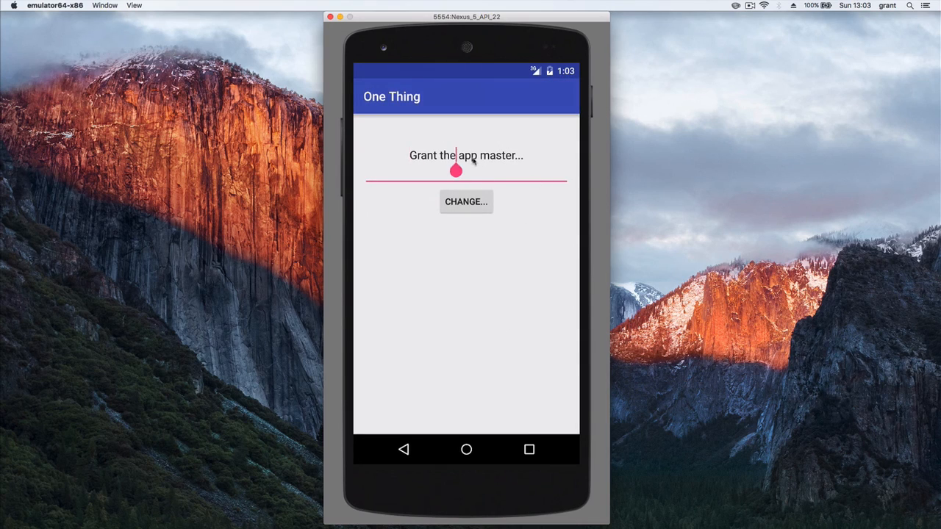